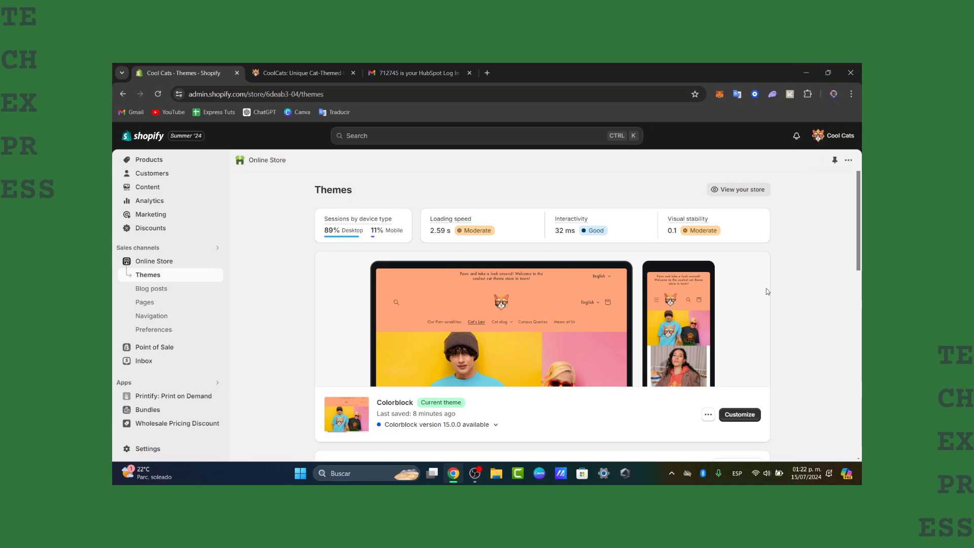
Step: Search the Shopify App Store for 'collabs' from the admin search bar
left_click(828, 73)
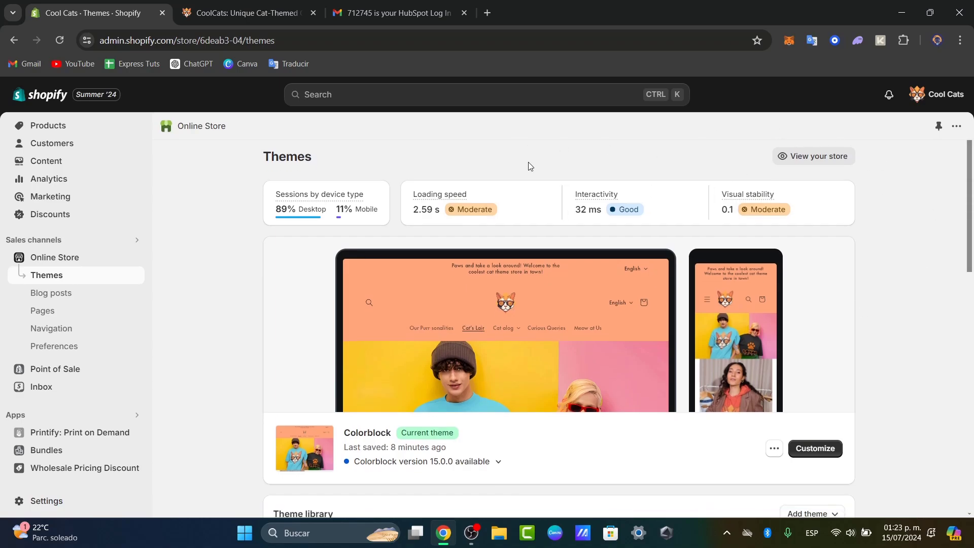
scroll("down", 3)
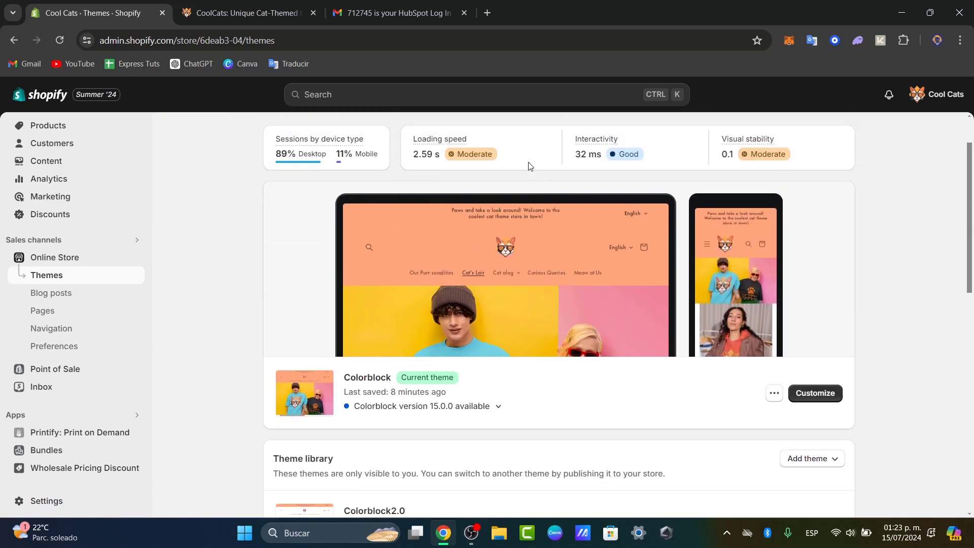
scroll("up", 3)
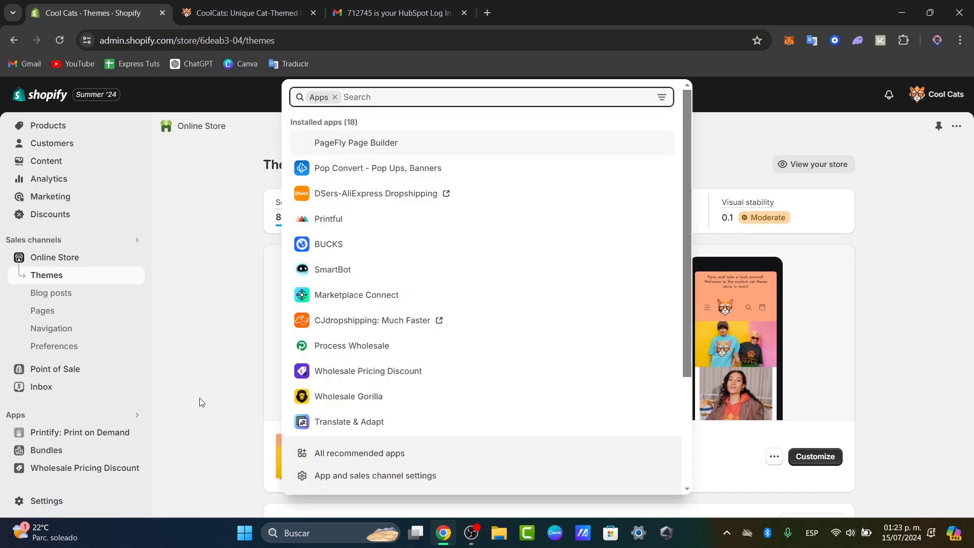
mouse_move(402, 97)
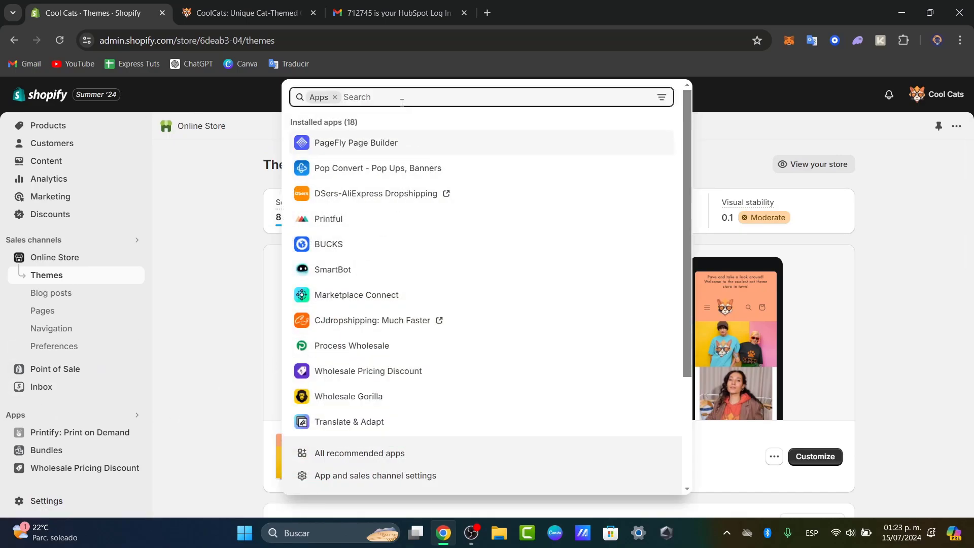
type("collabs")
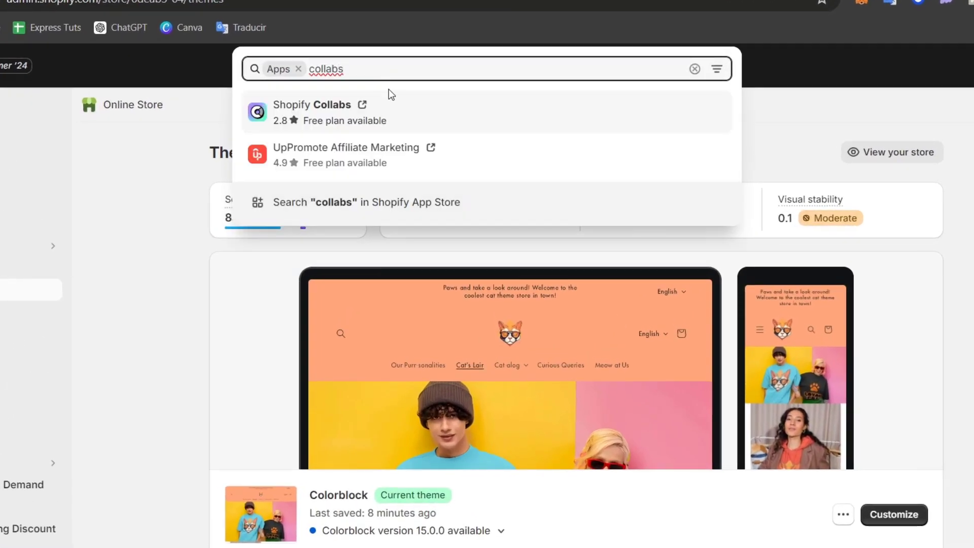
mouse_move(316, 212)
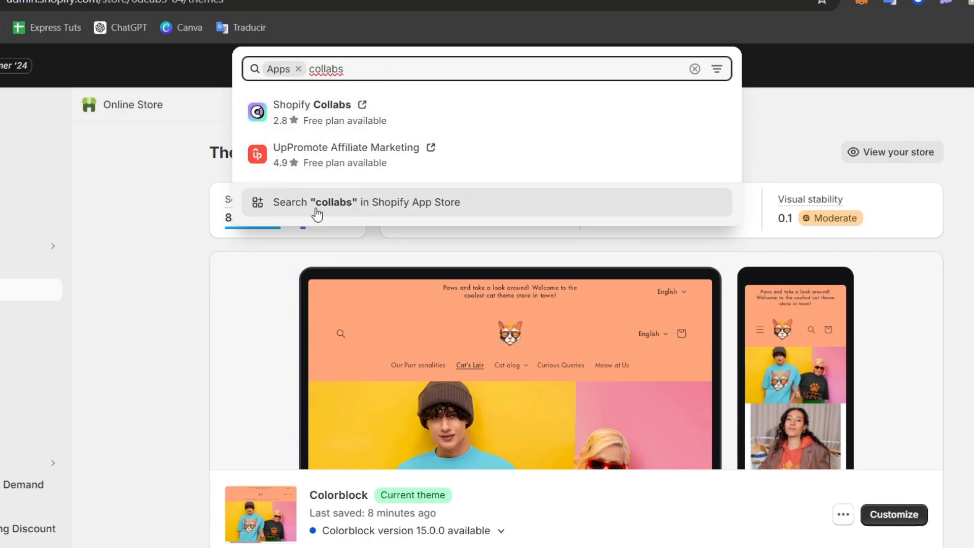
left_click(366, 201)
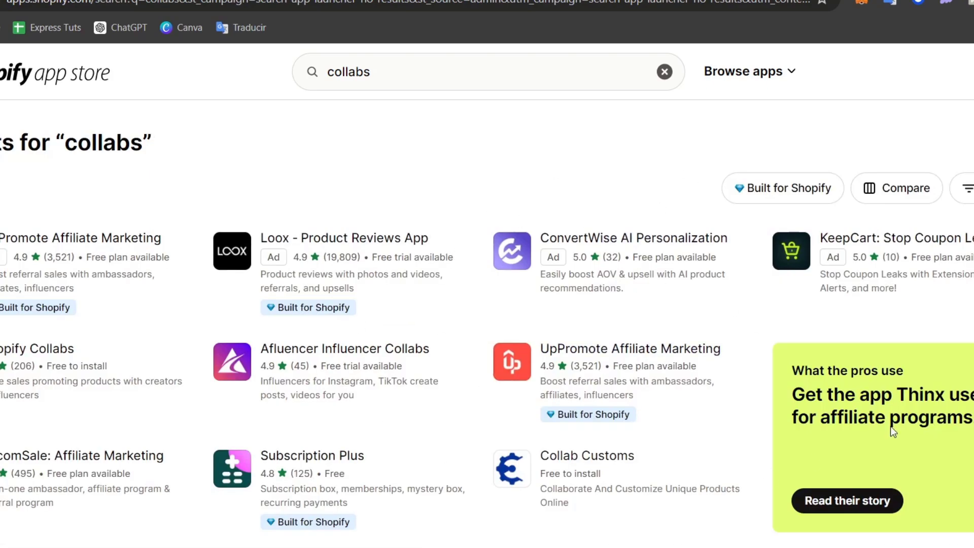
mouse_move(37, 348)
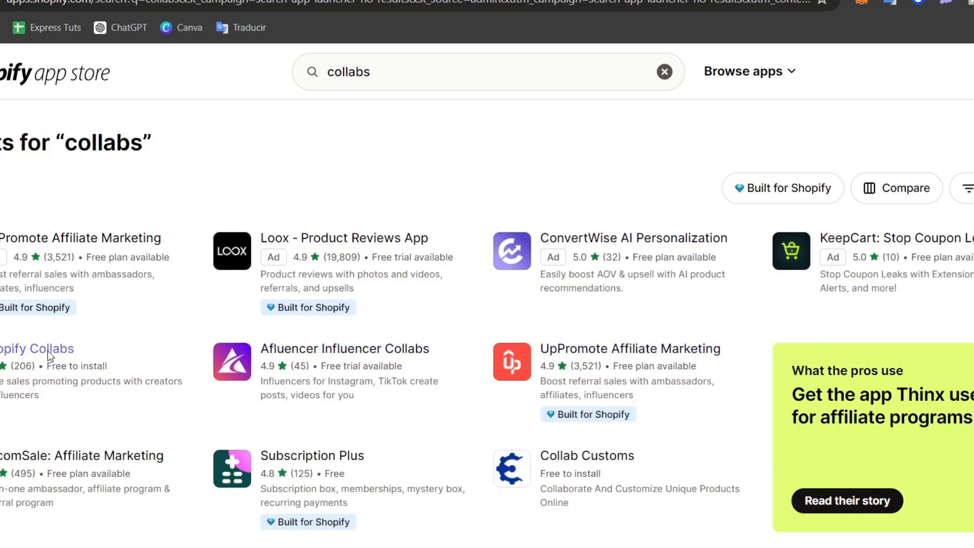
Step: Install the Shopify Collabs app from its listing, approving its data access
left_click(37, 348)
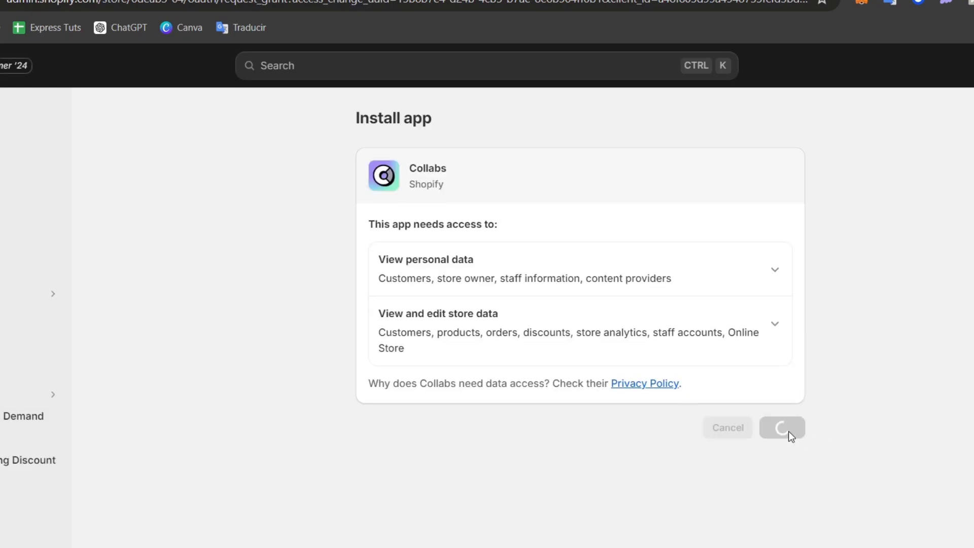
left_click(781, 427)
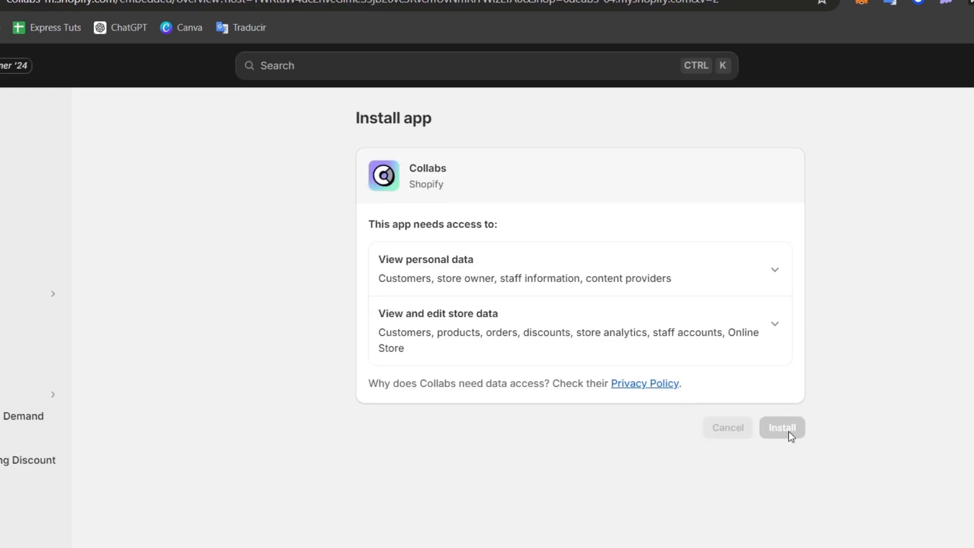
left_click(781, 427)
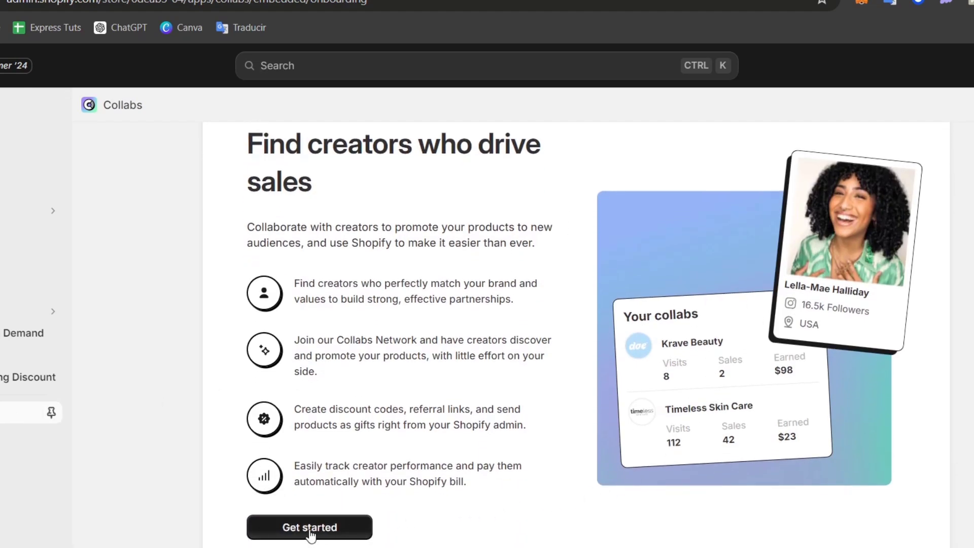
Step: Complete Collabs setup with Clothing & Accessories category, Everyone audience and terms accepted
left_click(309, 527)
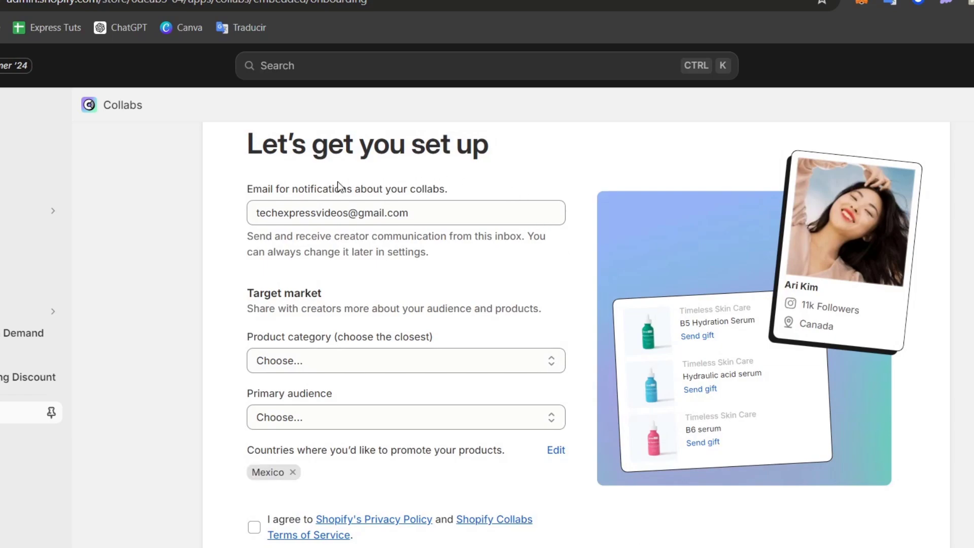
mouse_move(396, 280)
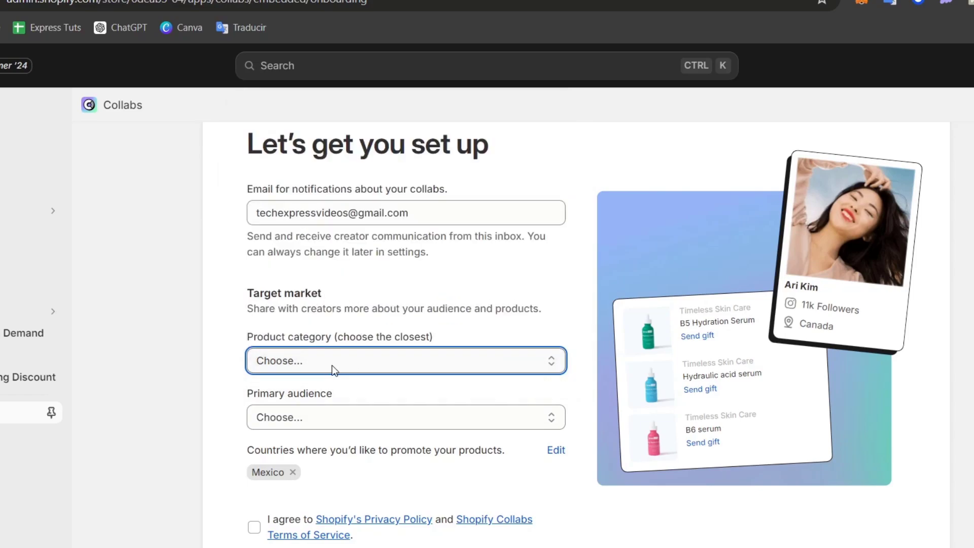
left_click(405, 360)
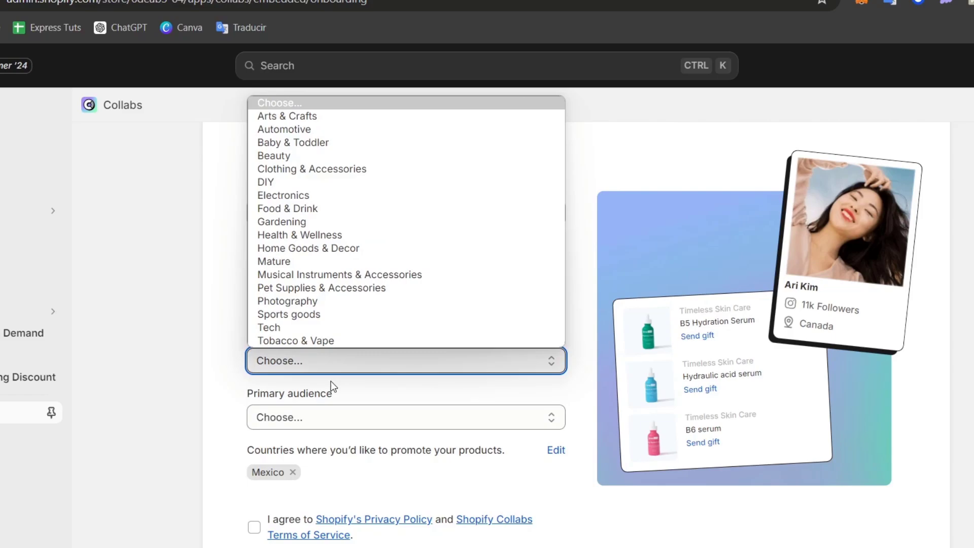
left_click(311, 168)
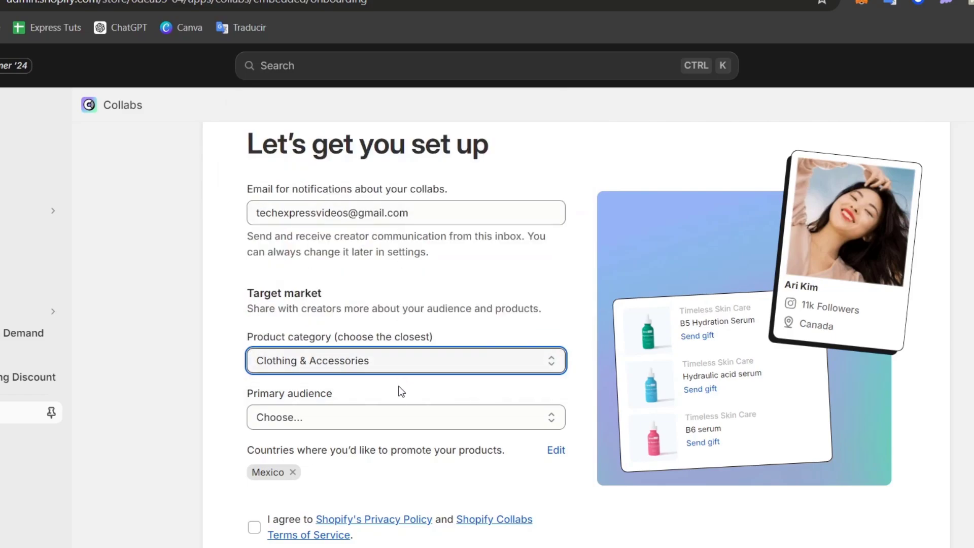
left_click(405, 417)
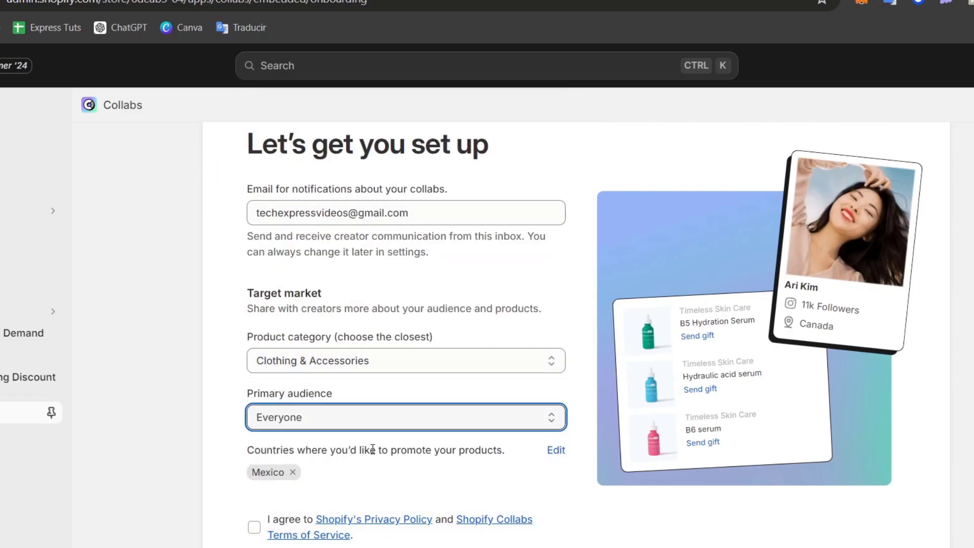
scroll("down", 3)
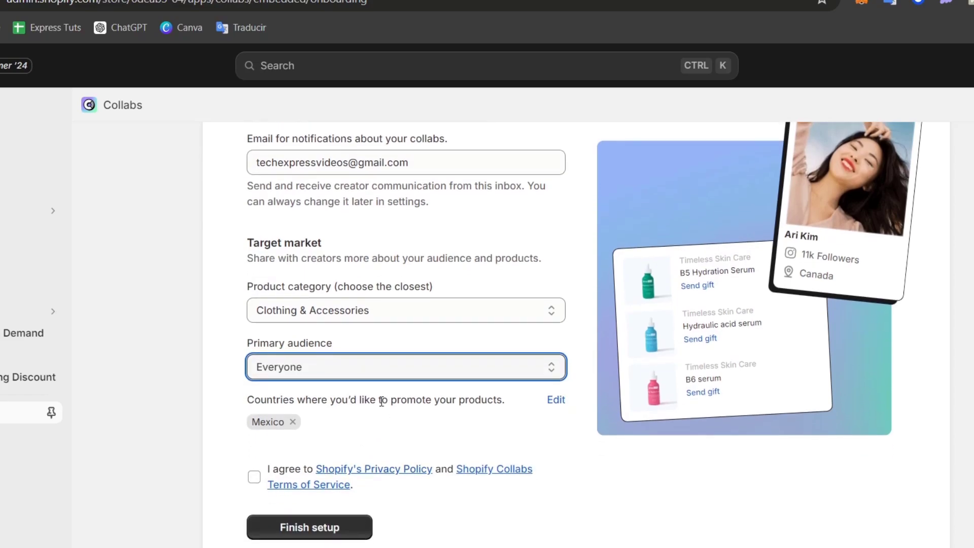
mouse_move(415, 415)
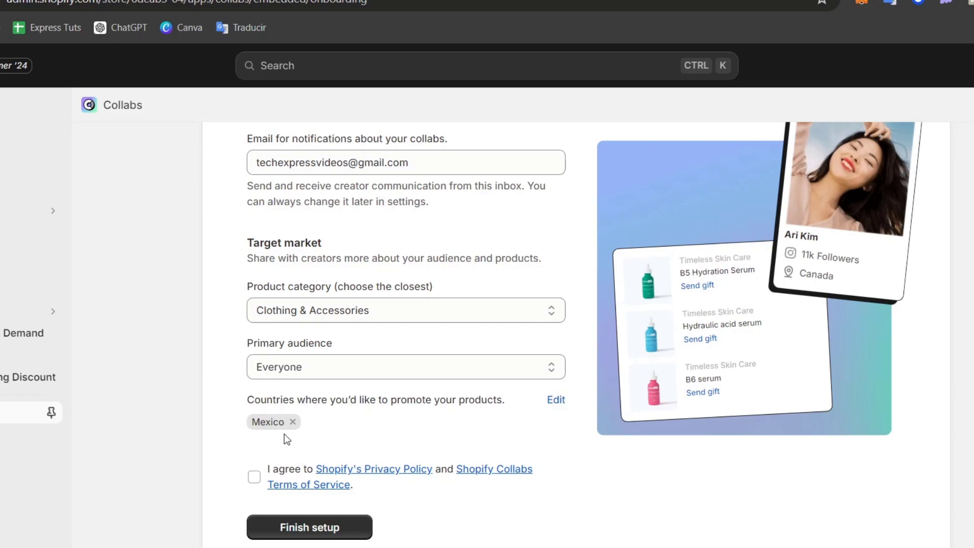
mouse_move(254, 476)
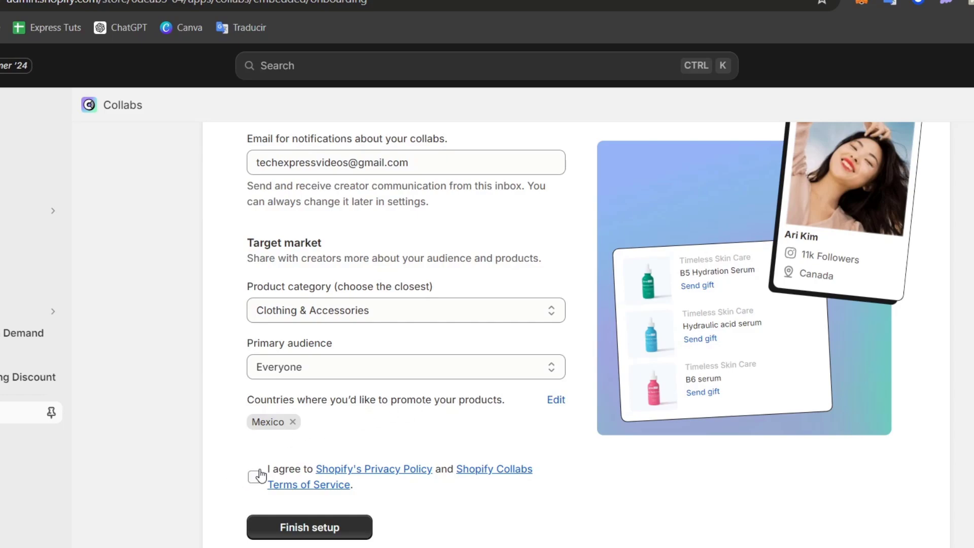
left_click(254, 476)
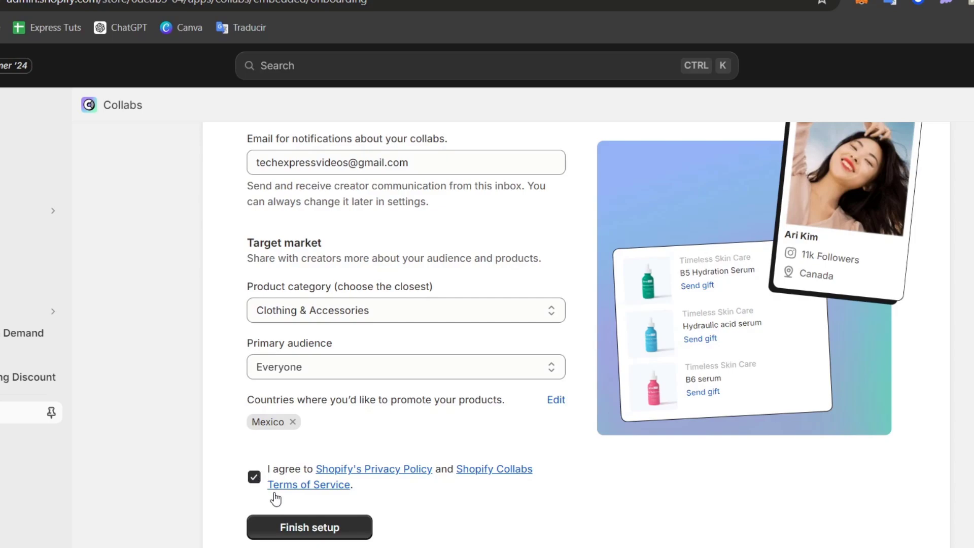
left_click(308, 527)
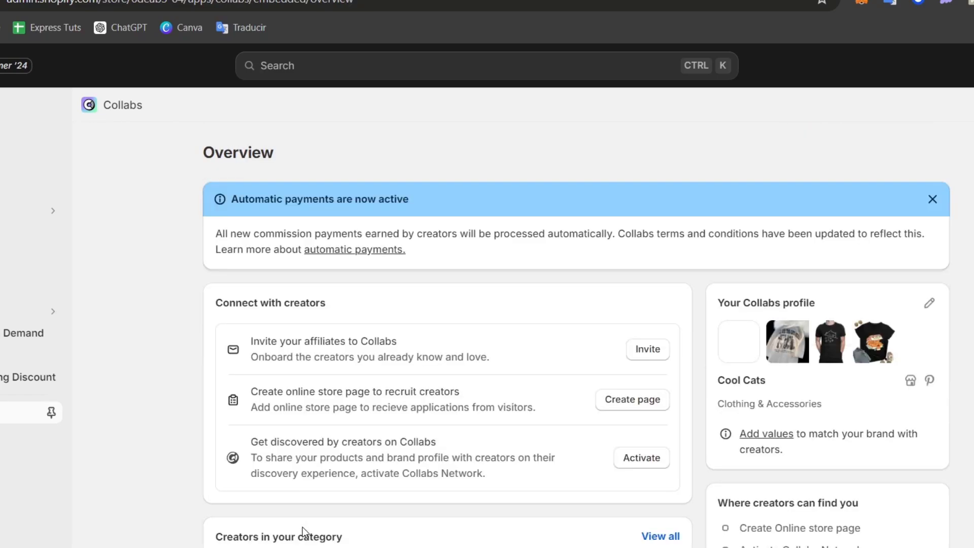
left_click(932, 200)
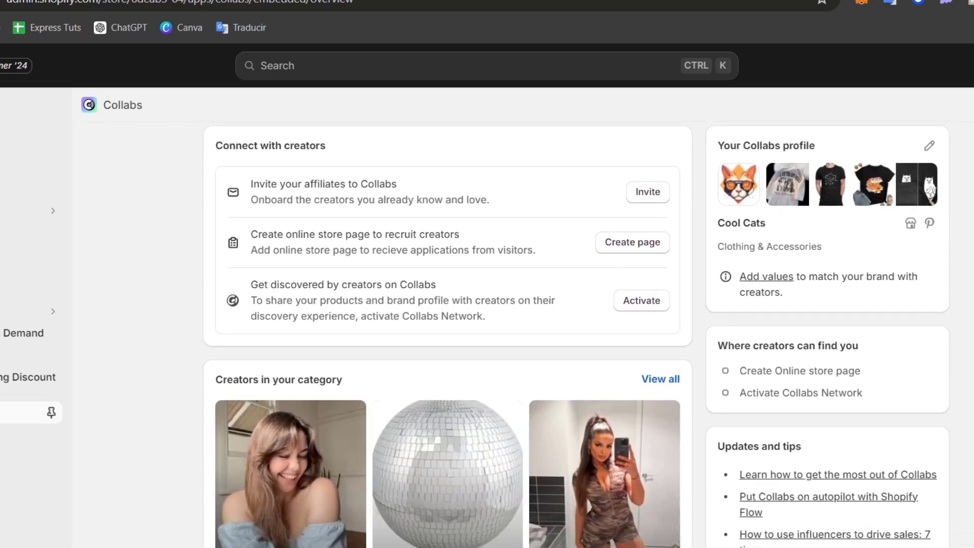
scroll("down", 3)
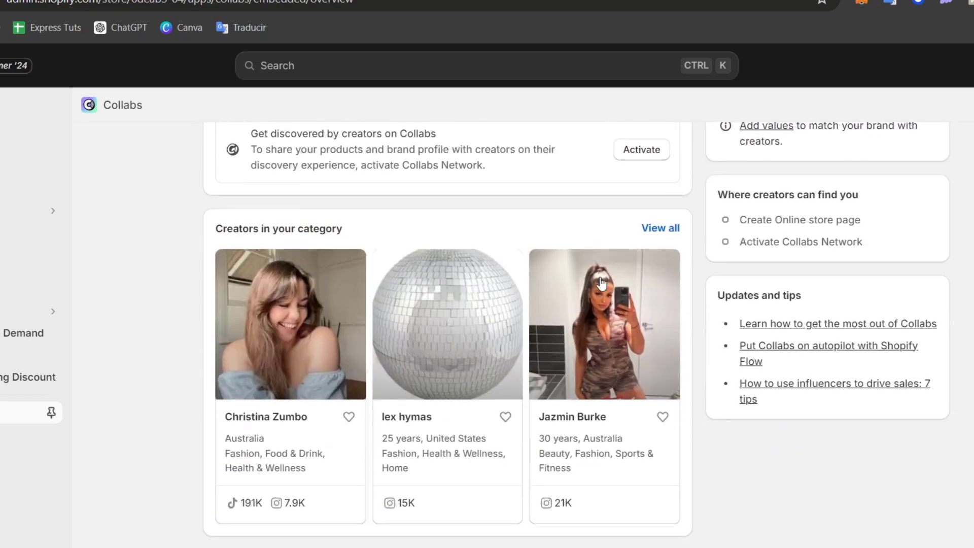
mouse_move(500, 337)
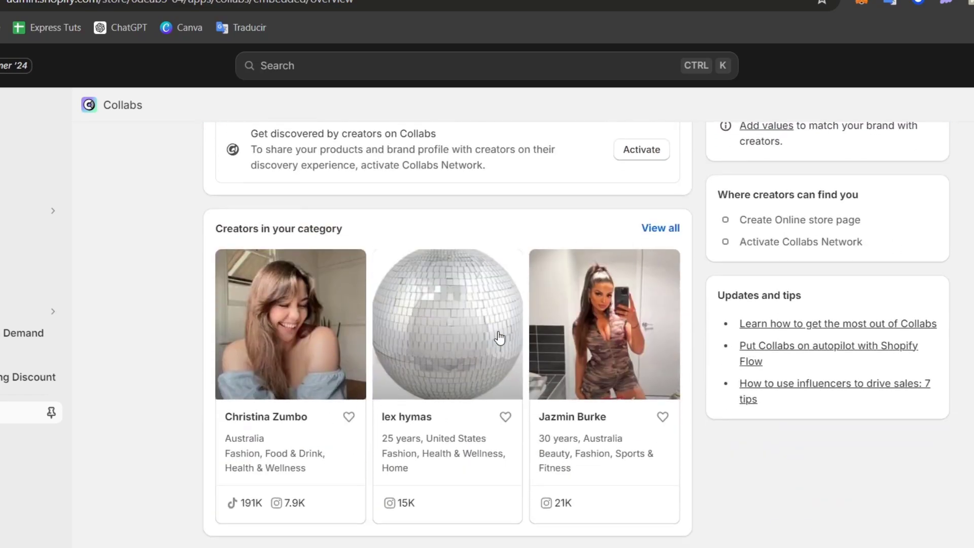
scroll("up", 3)
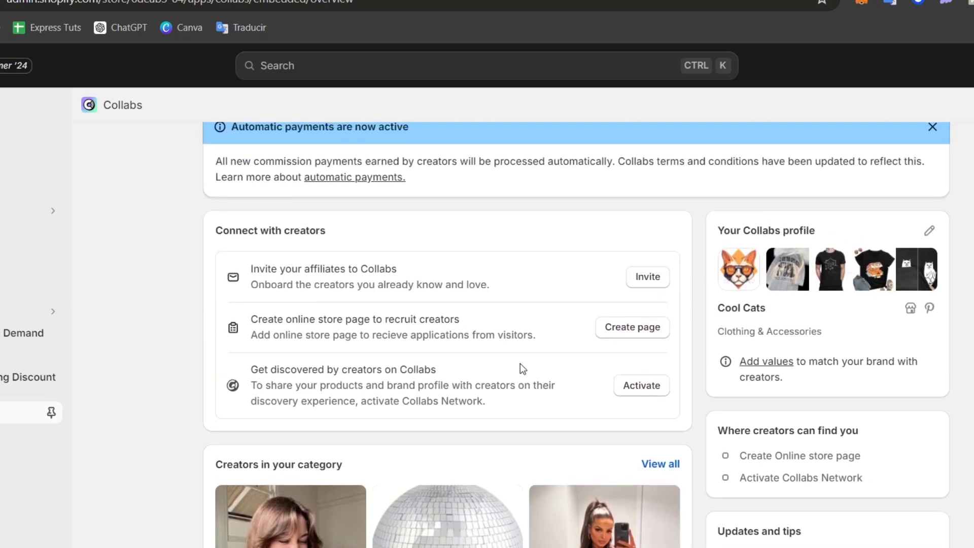
mouse_move(391, 264)
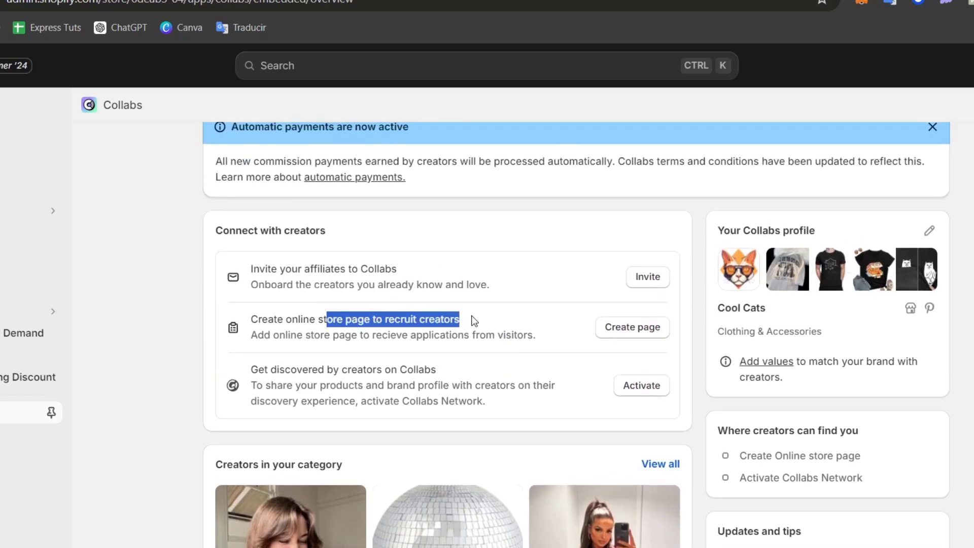
mouse_move(310, 372)
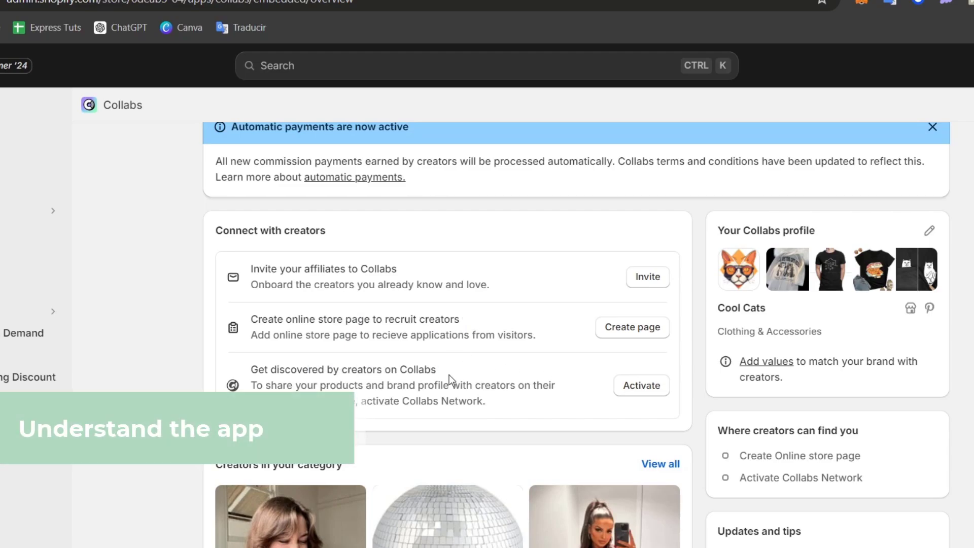
left_click(641, 386)
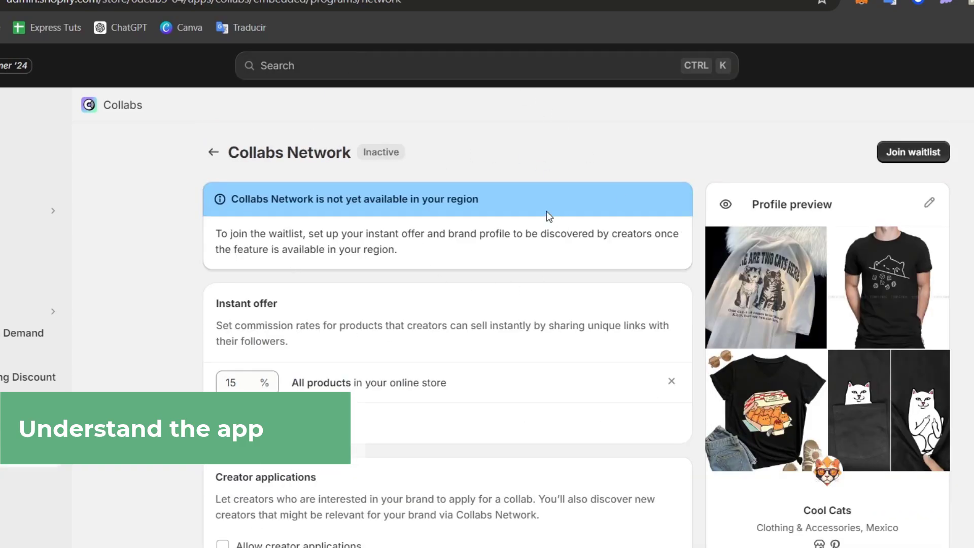
Step: Set the instant offer commission to 20% and allow creator applications
scroll("down", 3)
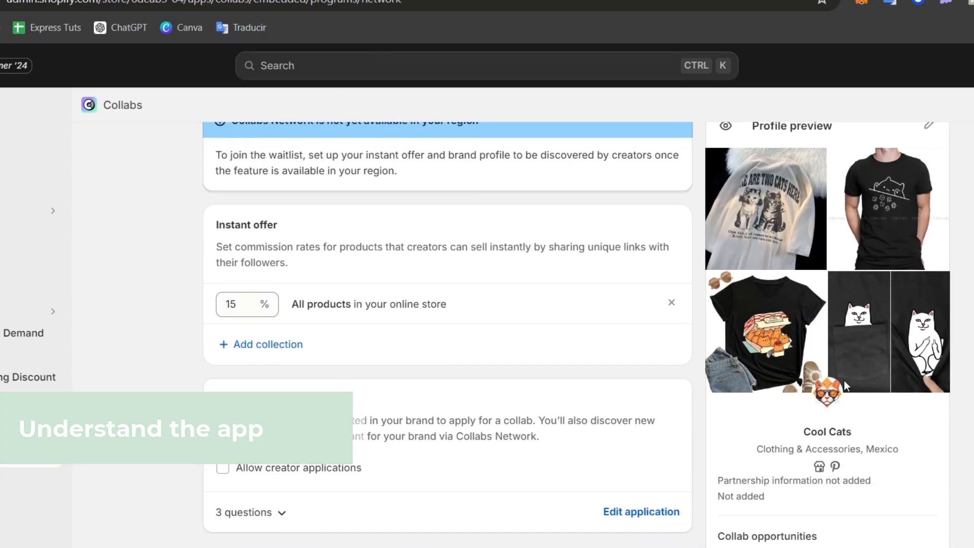
scroll("up", 3)
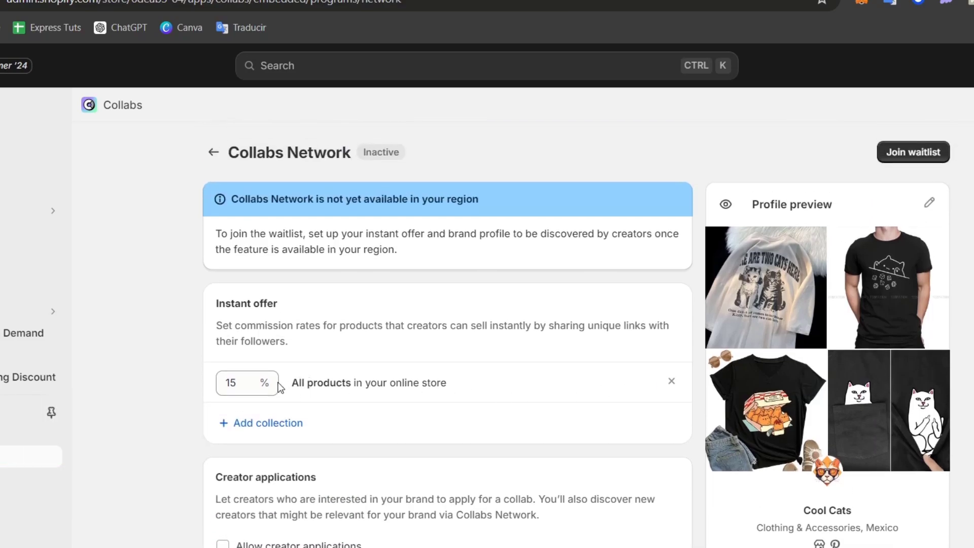
double_click(255, 303)
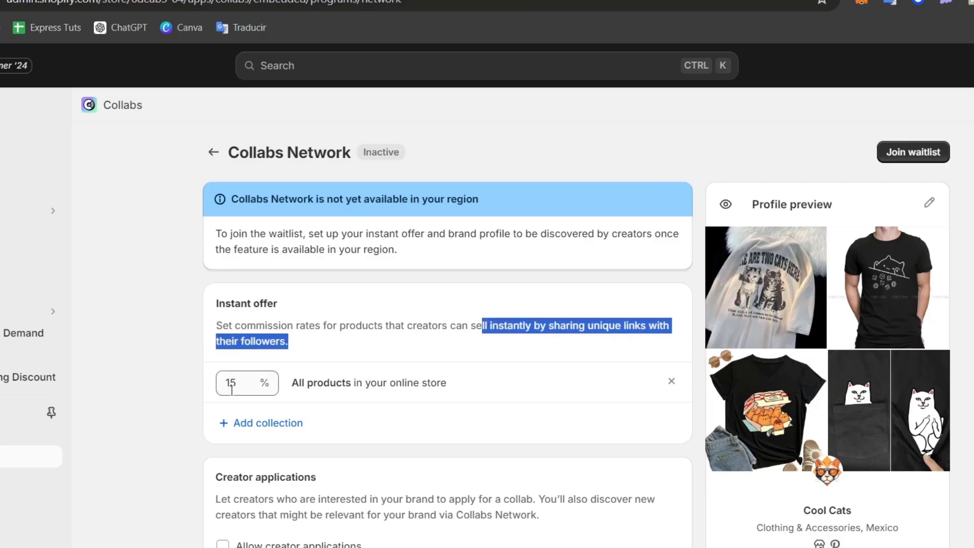
type("20")
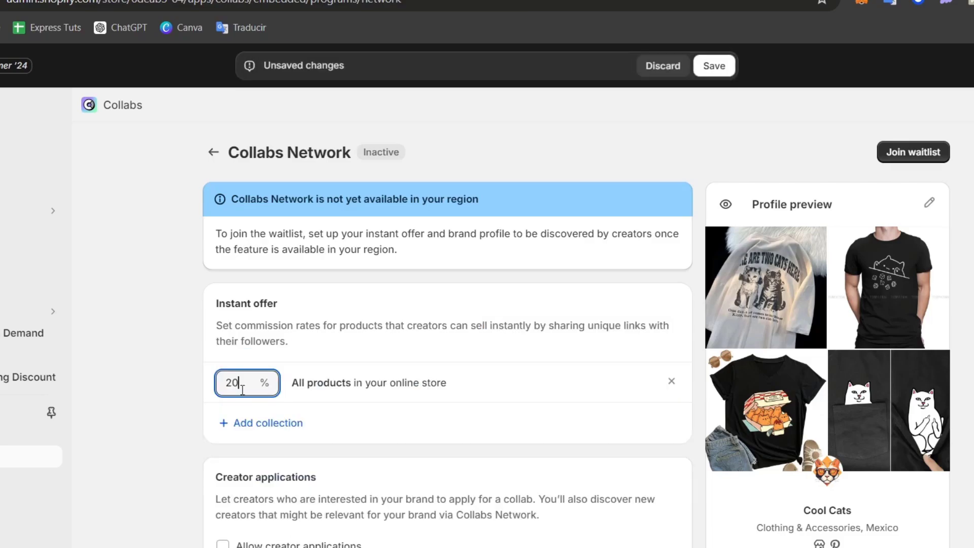
scroll("down", 3)
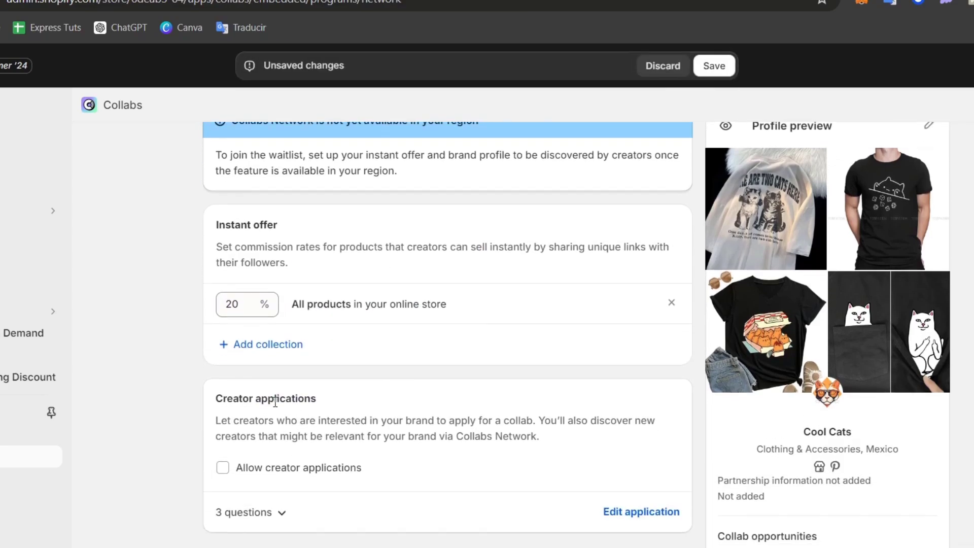
mouse_move(416, 319)
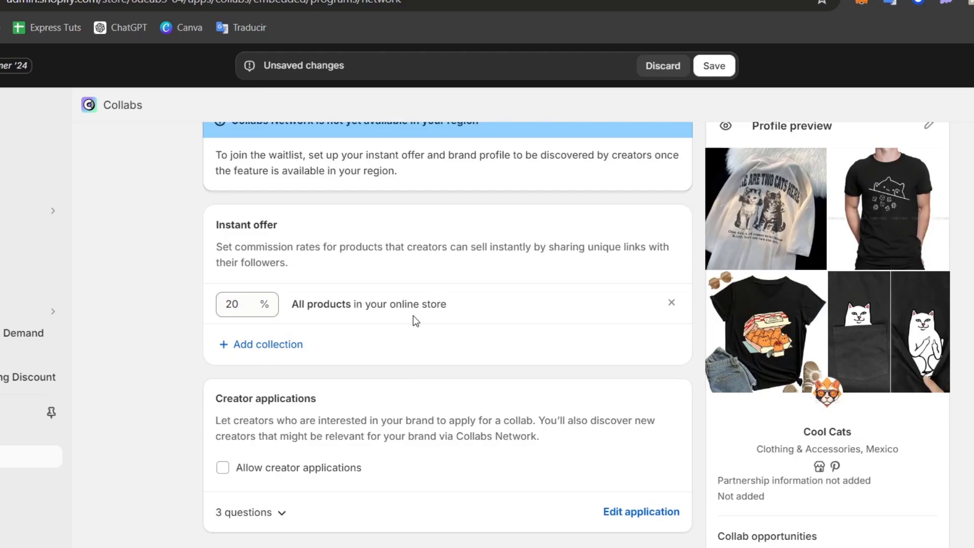
left_click(222, 467)
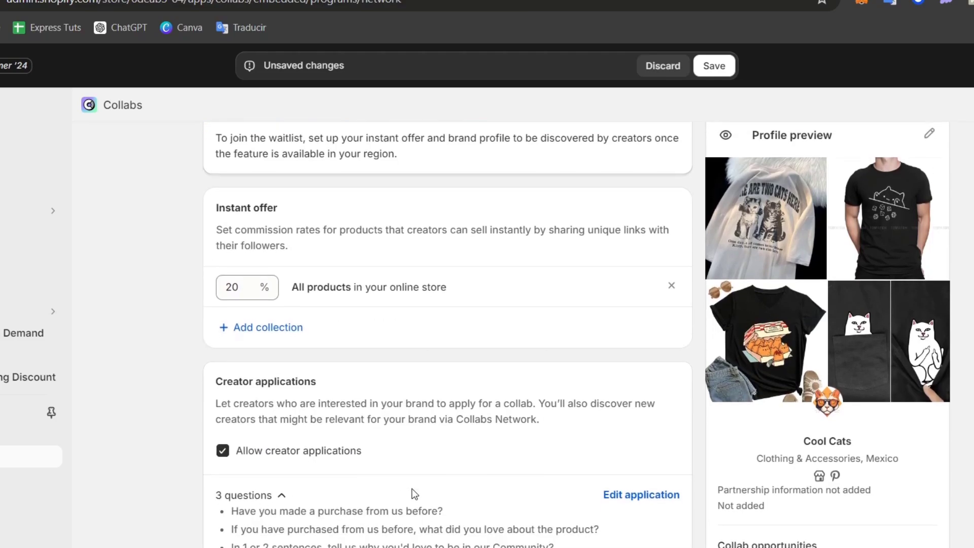
Step: Join the Collabs Network waitlist with automatic payments and return to Overview
scroll("down", 3)
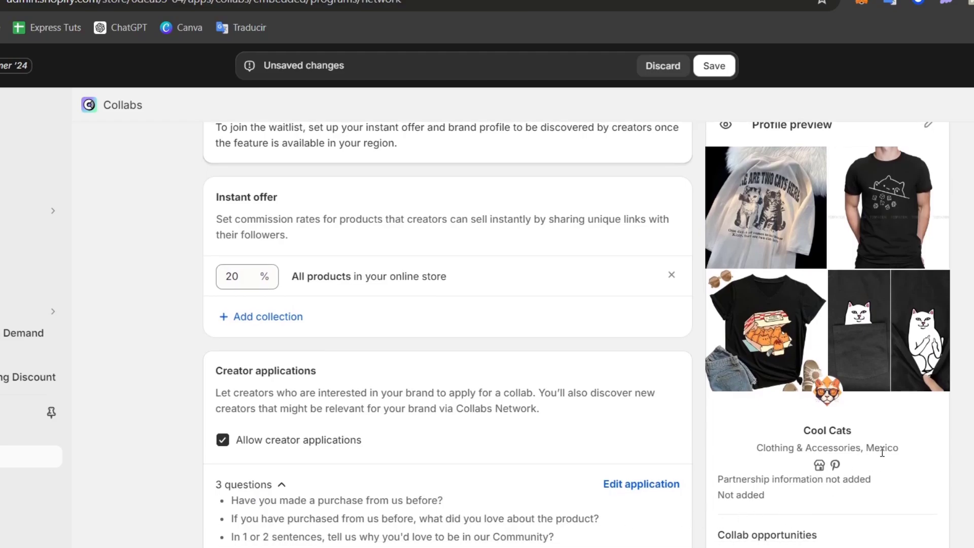
scroll("up", 3)
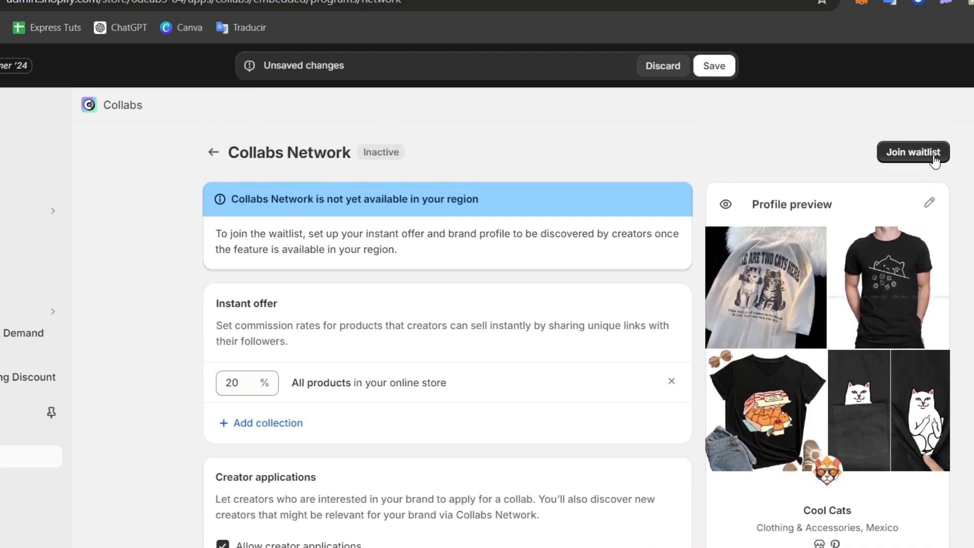
left_click(912, 152)
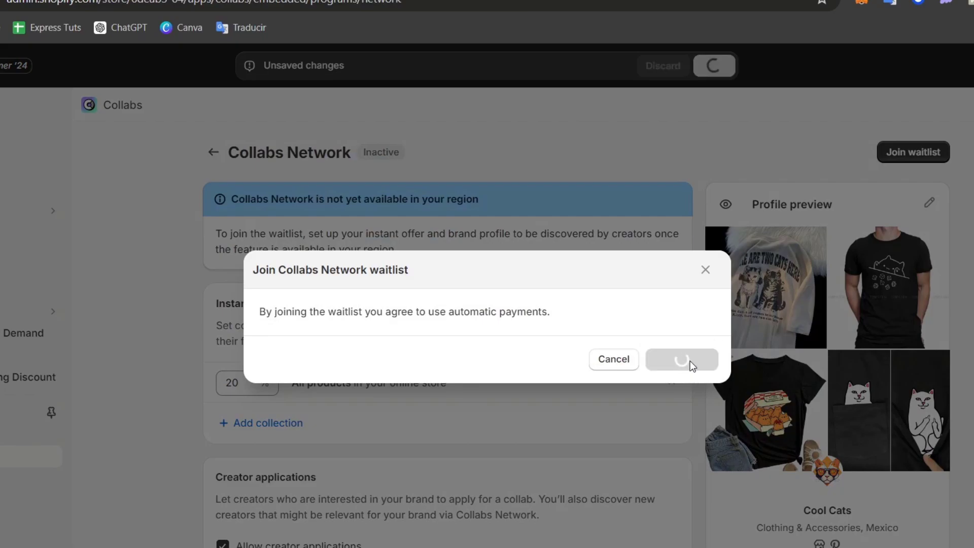
left_click(681, 359)
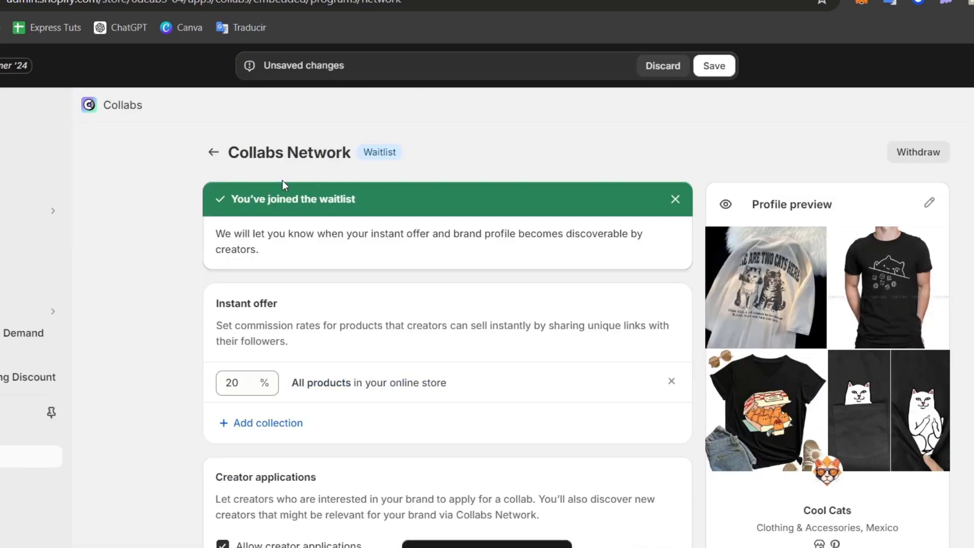
left_click(213, 153)
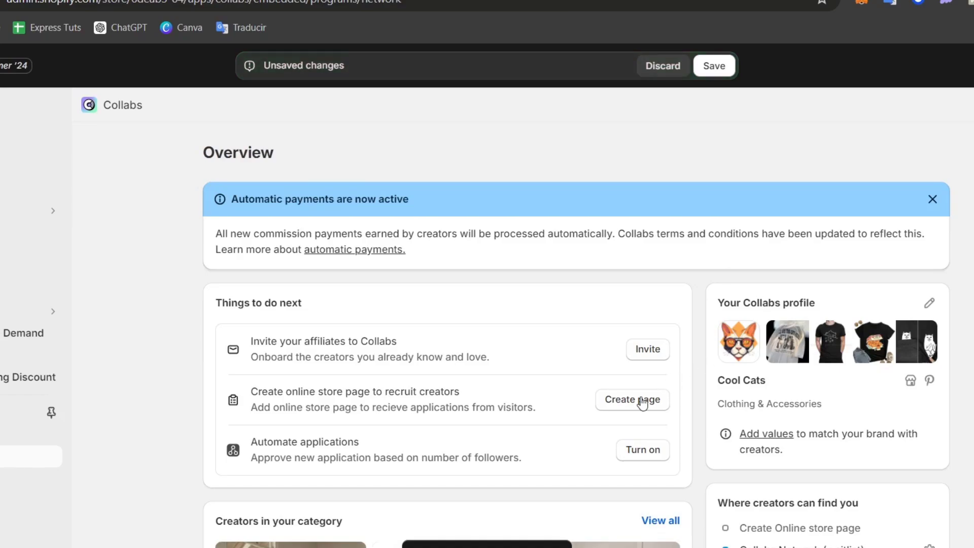
Step: Start setting up the Collabs application page for the online store
left_click(632, 399)
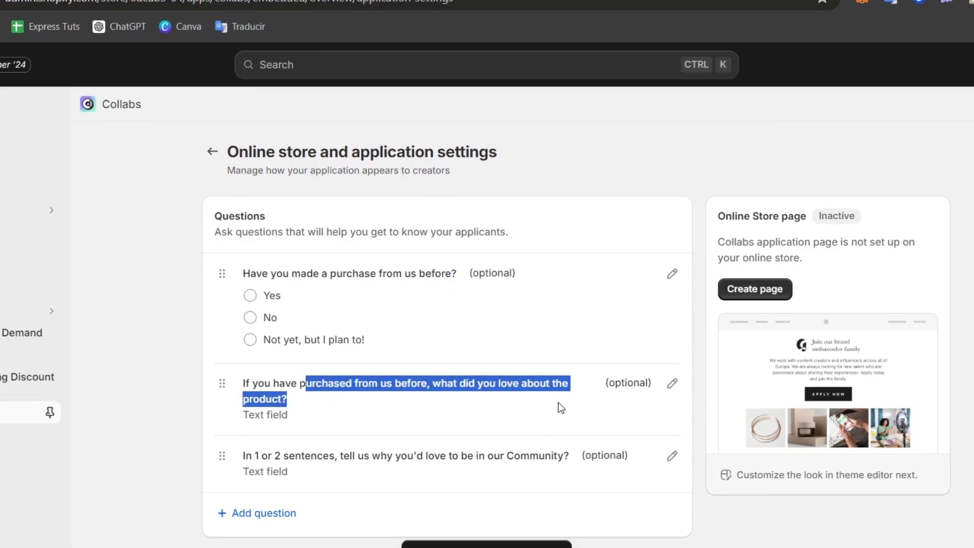
scroll("down", 3)
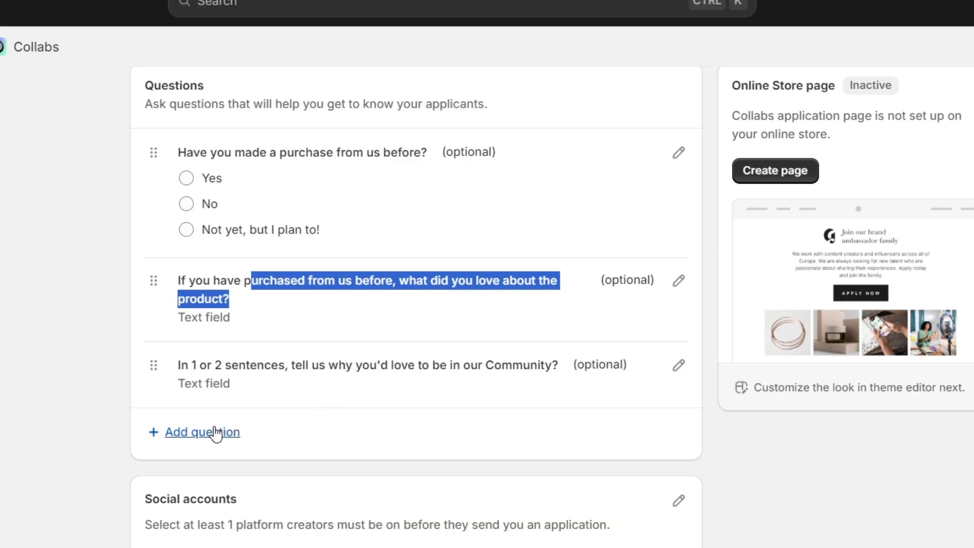
scroll("down", 3)
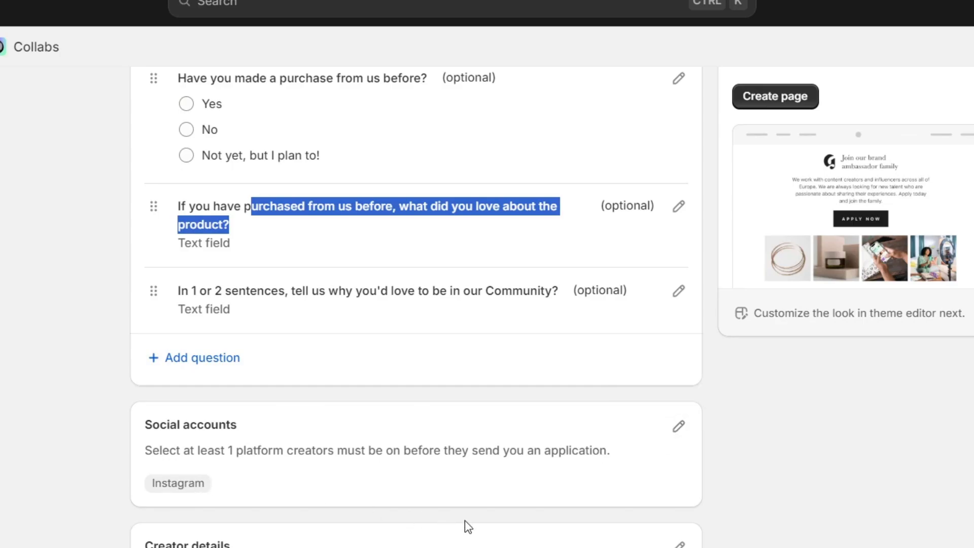
scroll("up", 3)
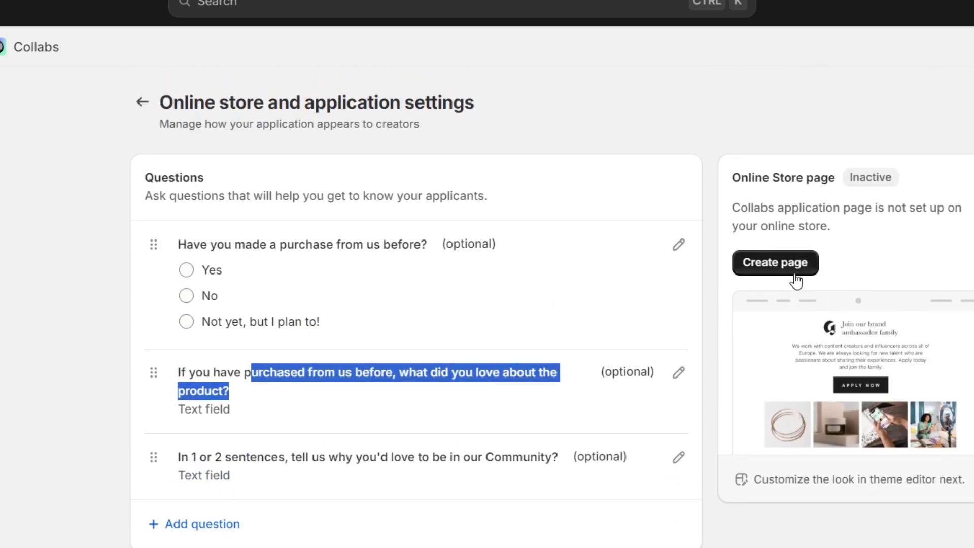
scroll("down", 3)
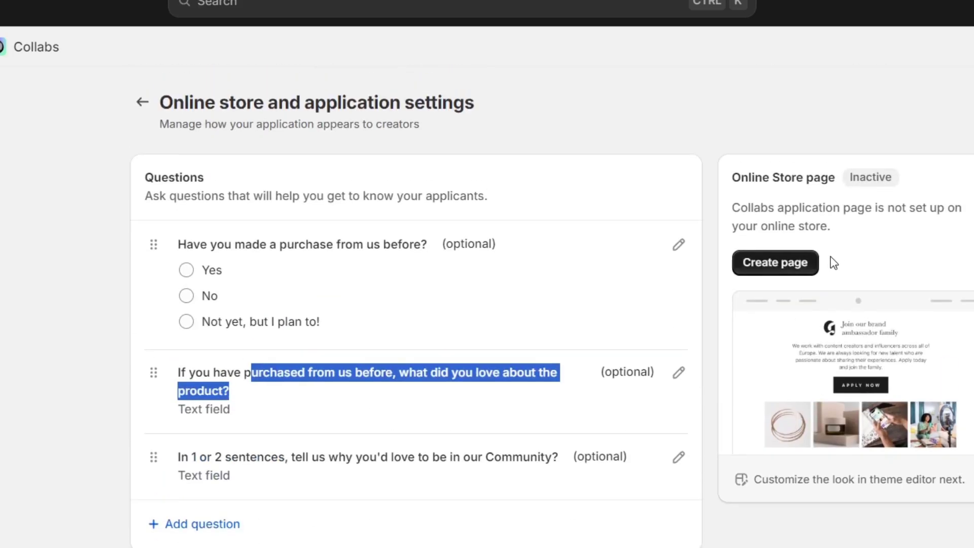
Step: Create the application page and view it live at coolcats.click/pages/collab
left_click(774, 261)
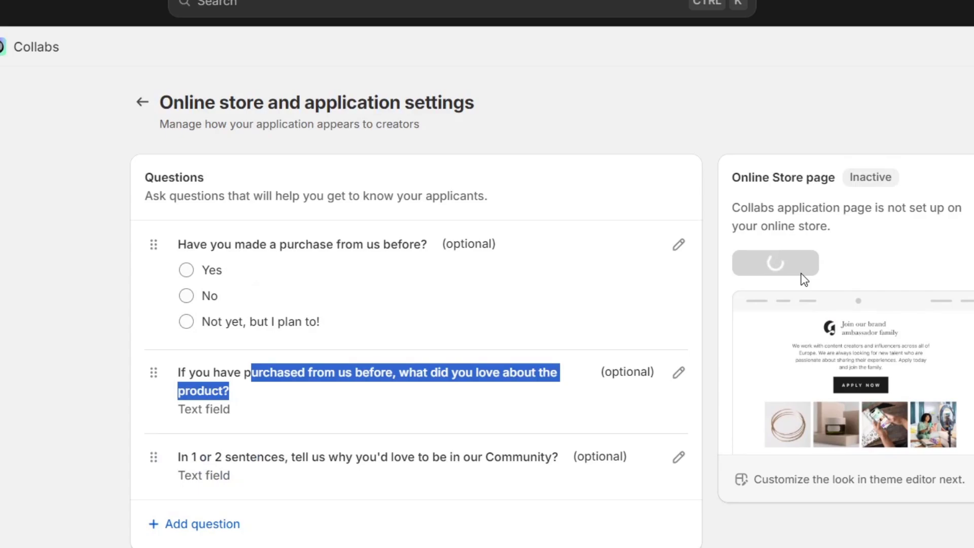
left_click(775, 261)
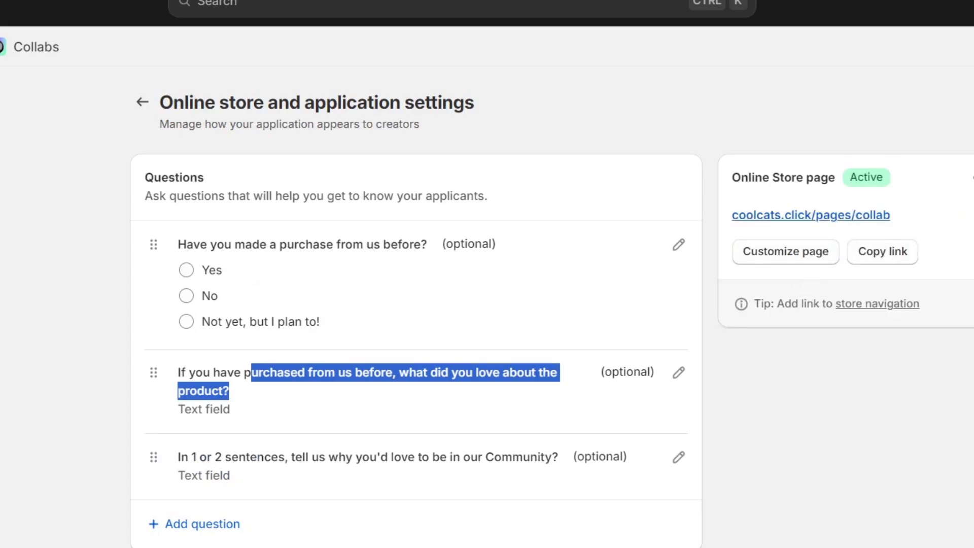
left_click(811, 215)
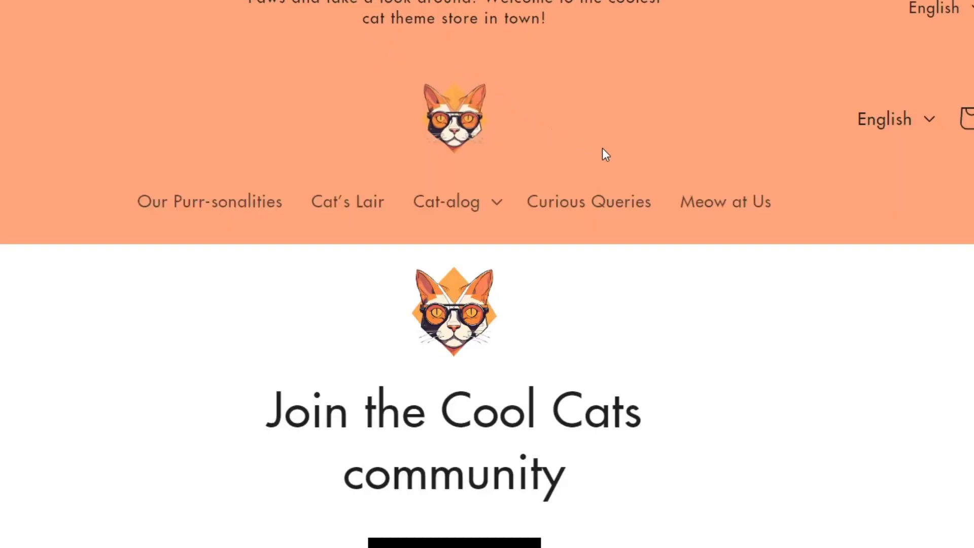
Step: Scroll through the live 'Join the Cool Cats community' page to review it
scroll("down", 3)
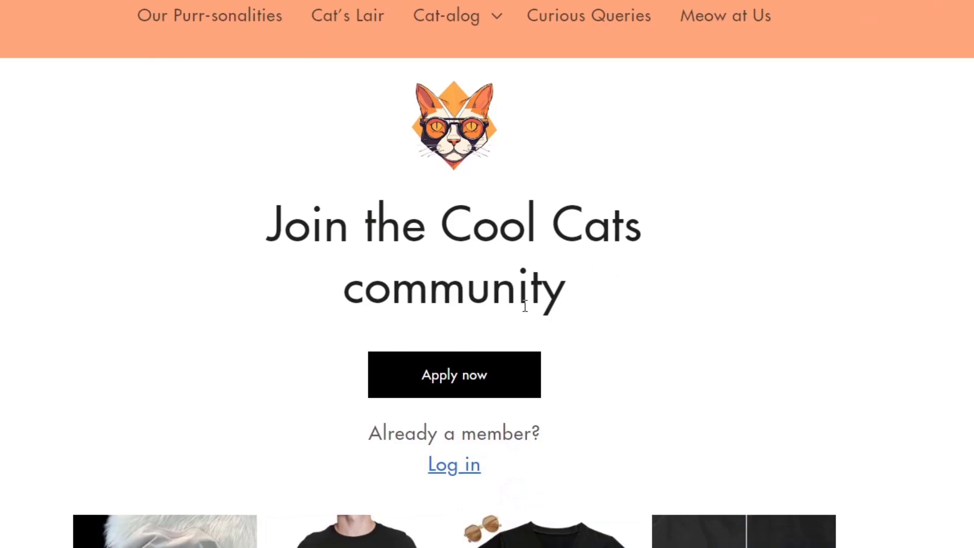
scroll("down", 3)
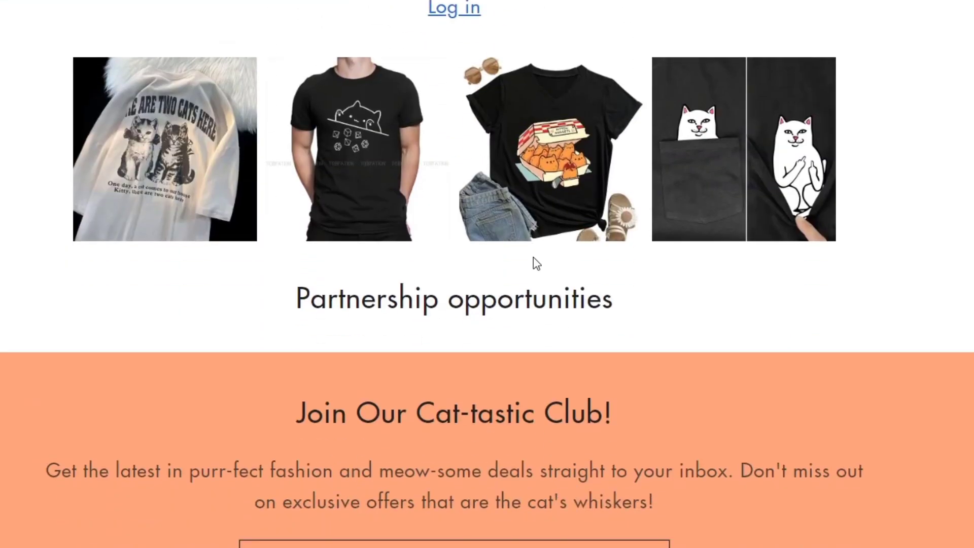
scroll("down", 3)
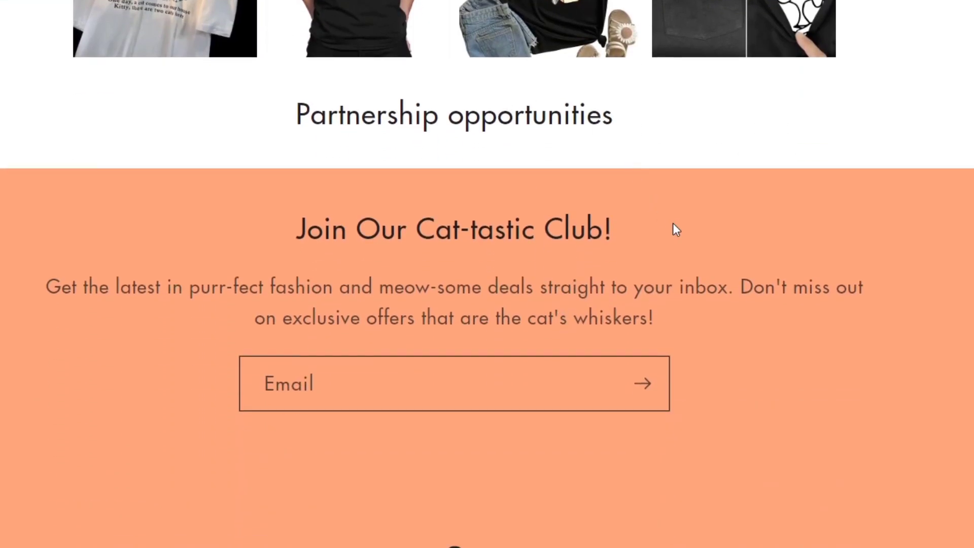
scroll("up", 3)
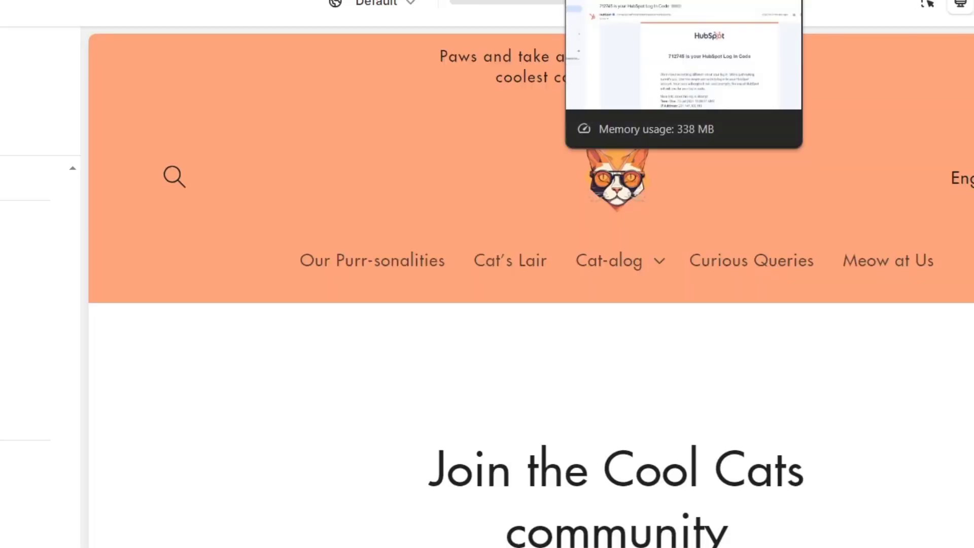
Step: Check the available app blocks, then add a Rich text section to the collabs page template
scroll("down", 3)
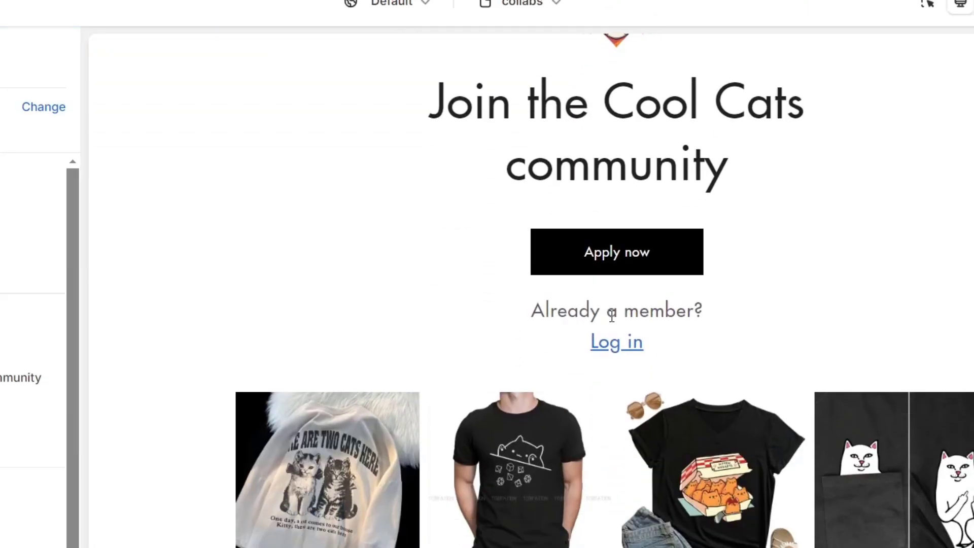
scroll("down", 3)
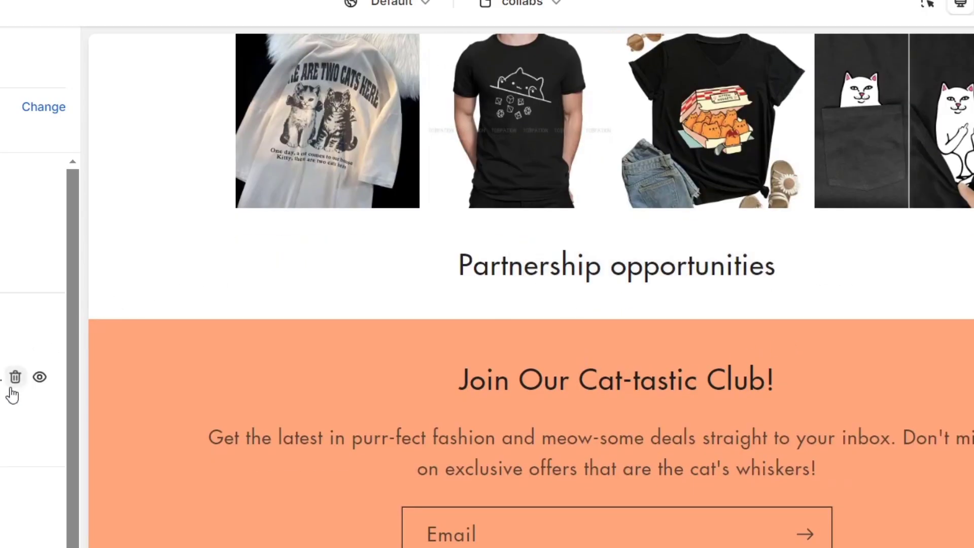
left_click(99, 373)
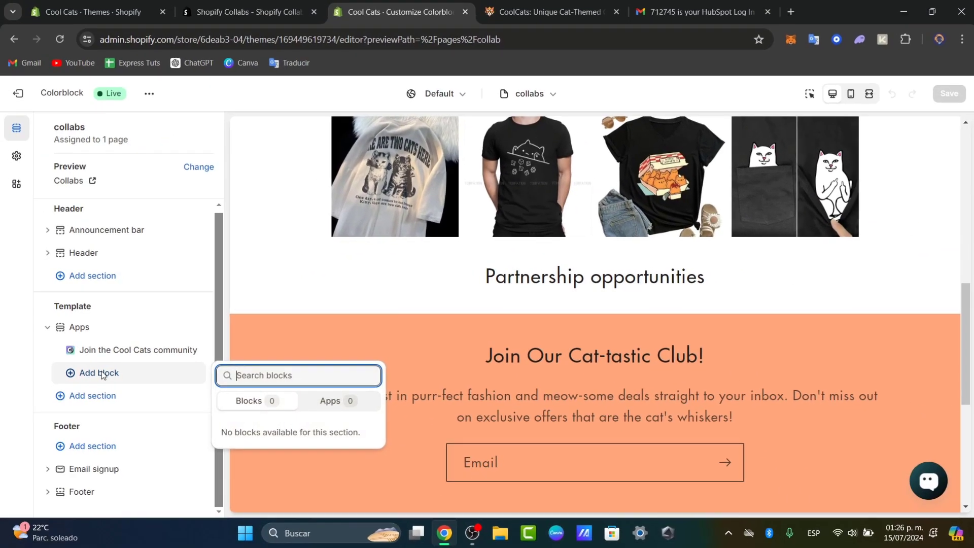
left_click(336, 400)
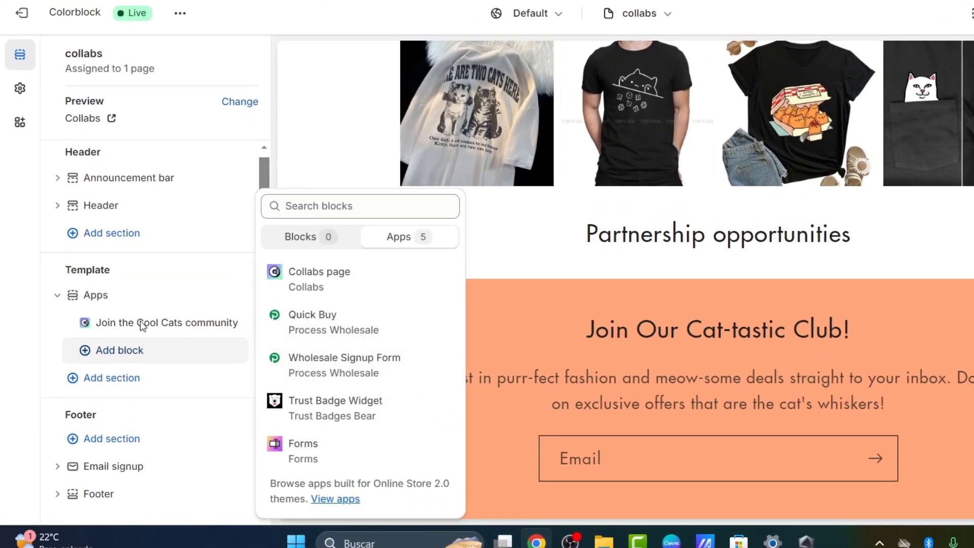
left_click(111, 377)
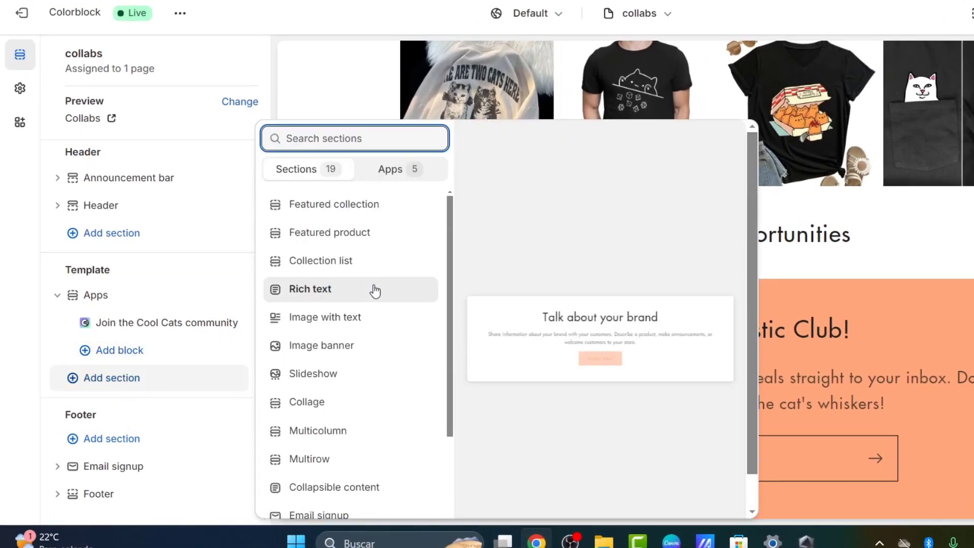
left_click(310, 290)
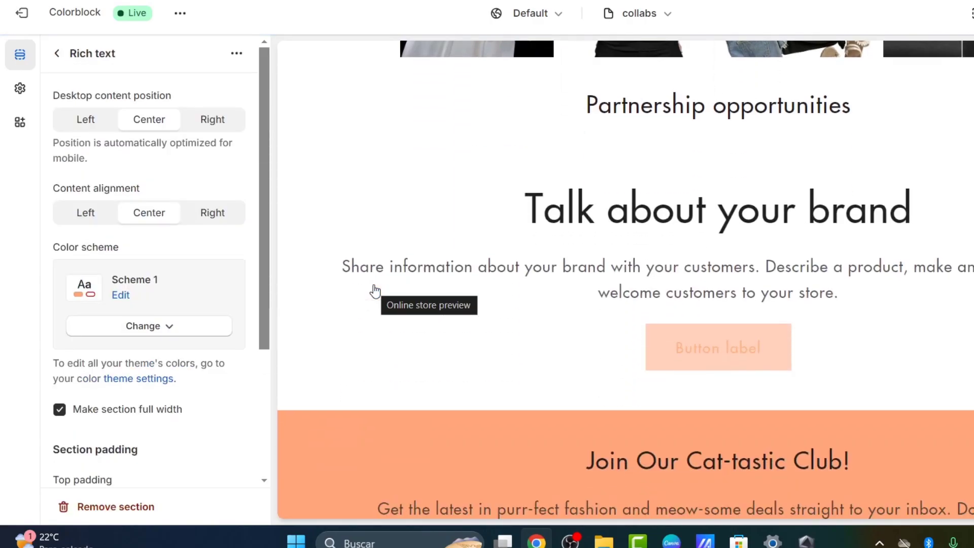
mouse_move(375, 291)
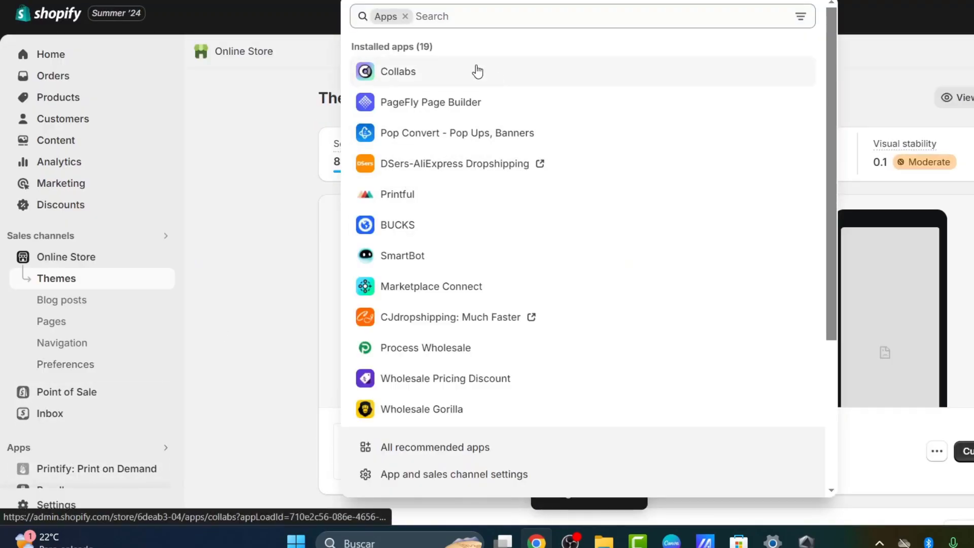
Step: Return to the Collabs app and browse the Recruiting list of suggested creators
left_click(397, 71)
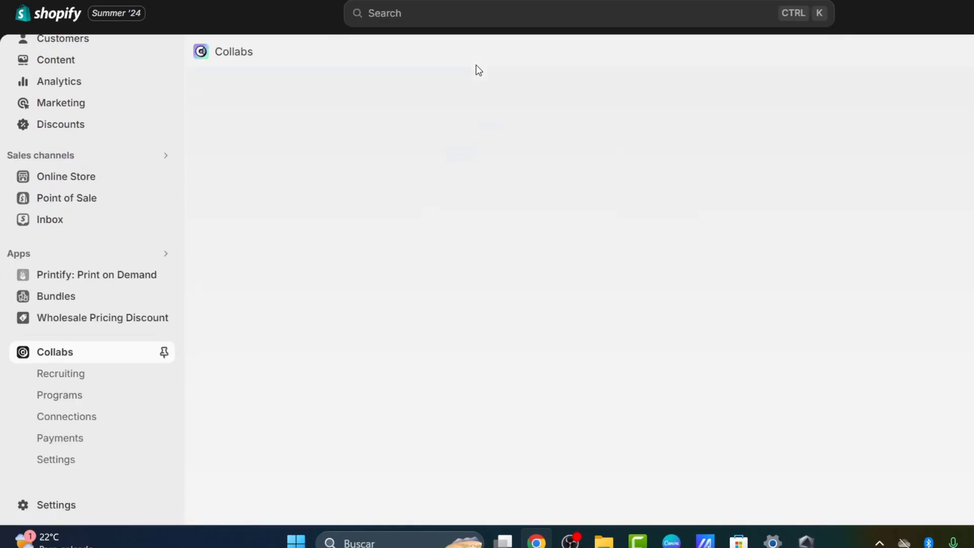
mouse_move(712, 176)
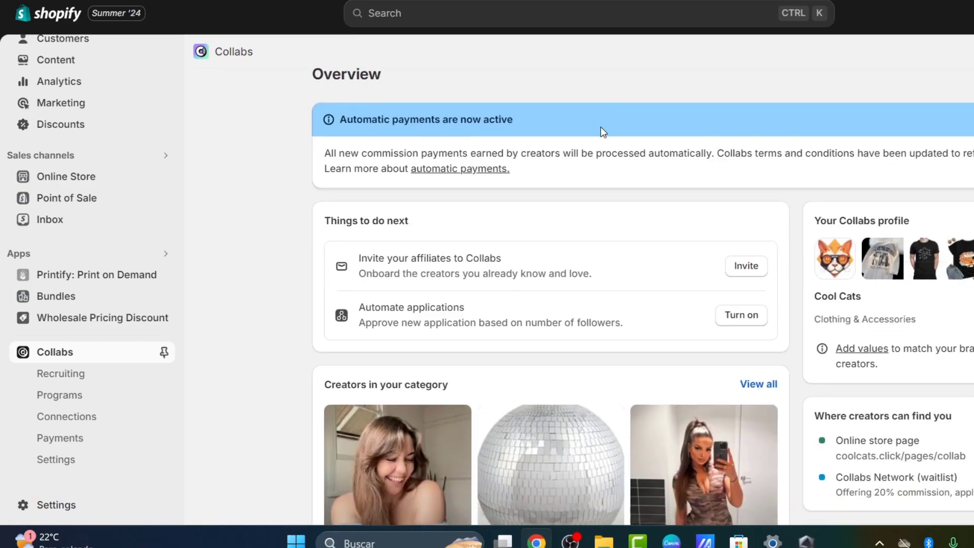
scroll("down", 3)
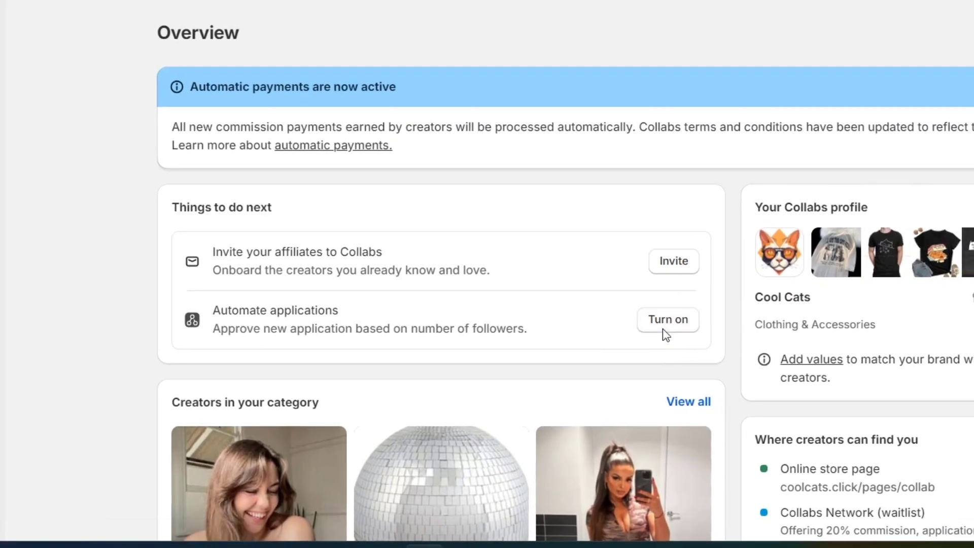
scroll("down", 3)
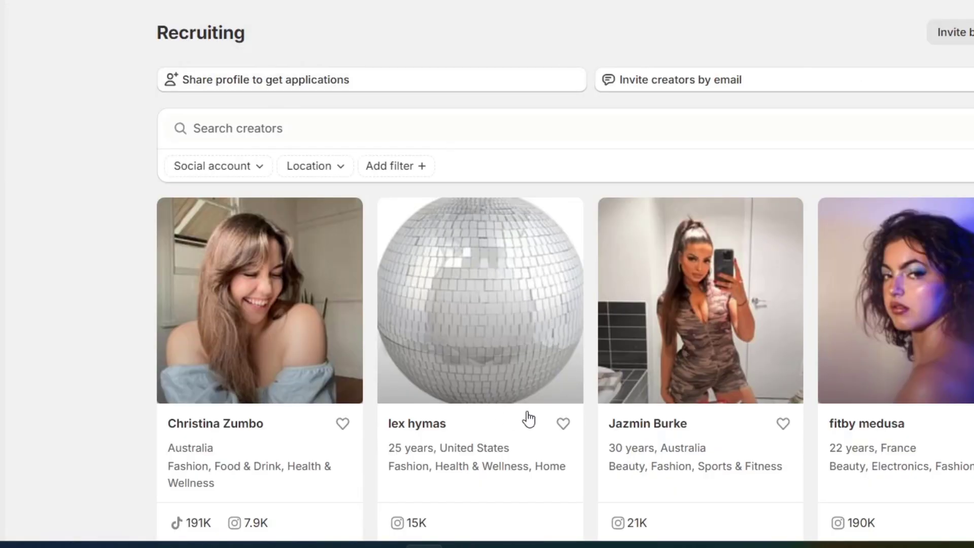
mouse_move(301, 176)
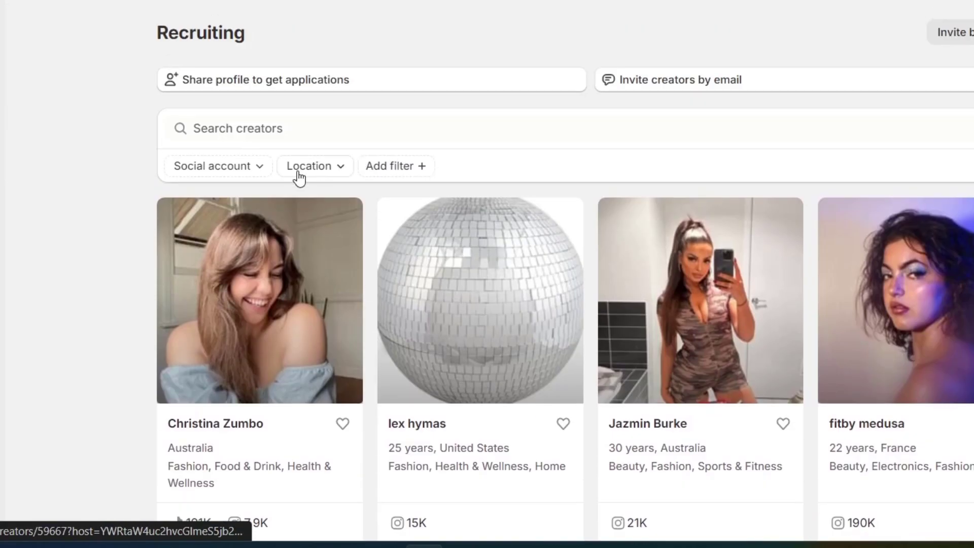
Step: Filter the Recruiting creators to those with an Instagram account
left_click(213, 166)
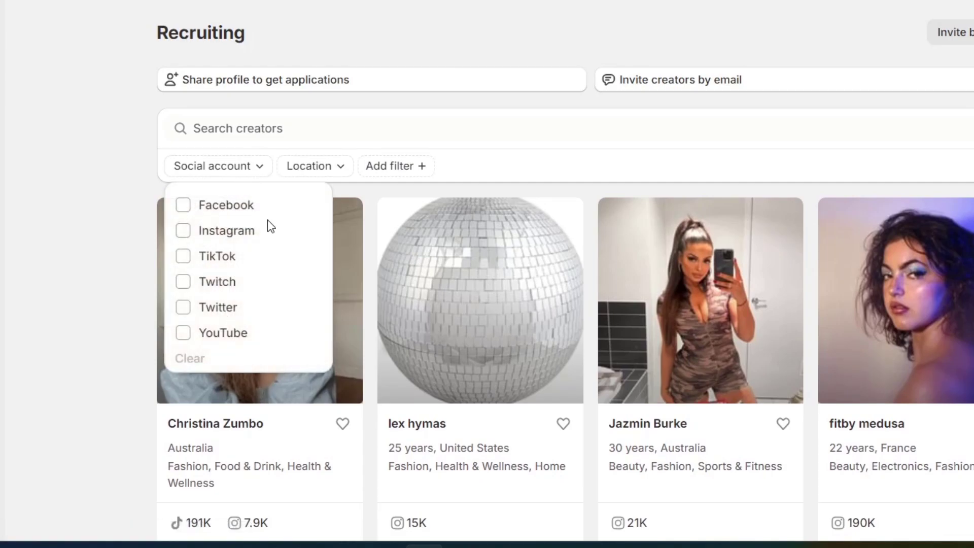
left_click(183, 230)
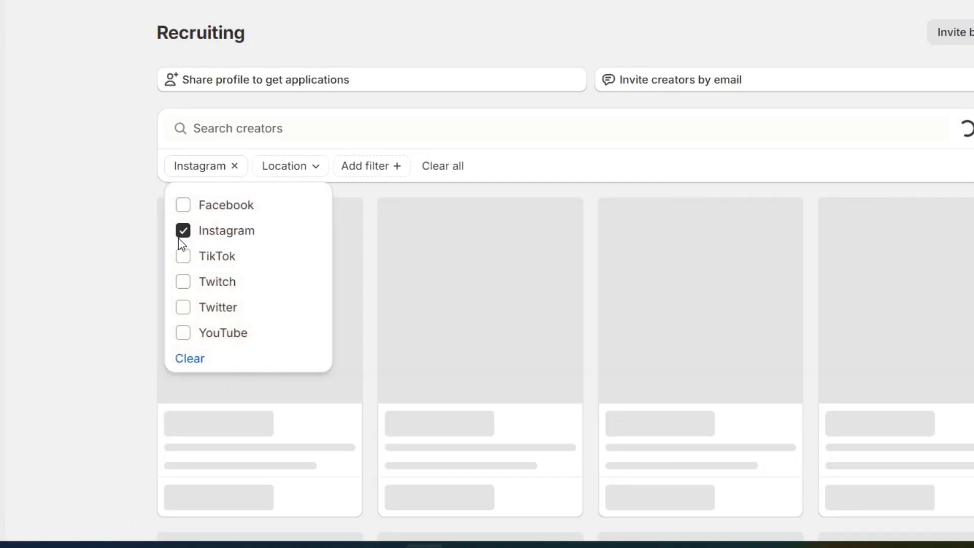
Step: Filter creators by location Mexico, searching 'mexi' in the country list
left_click(289, 166)
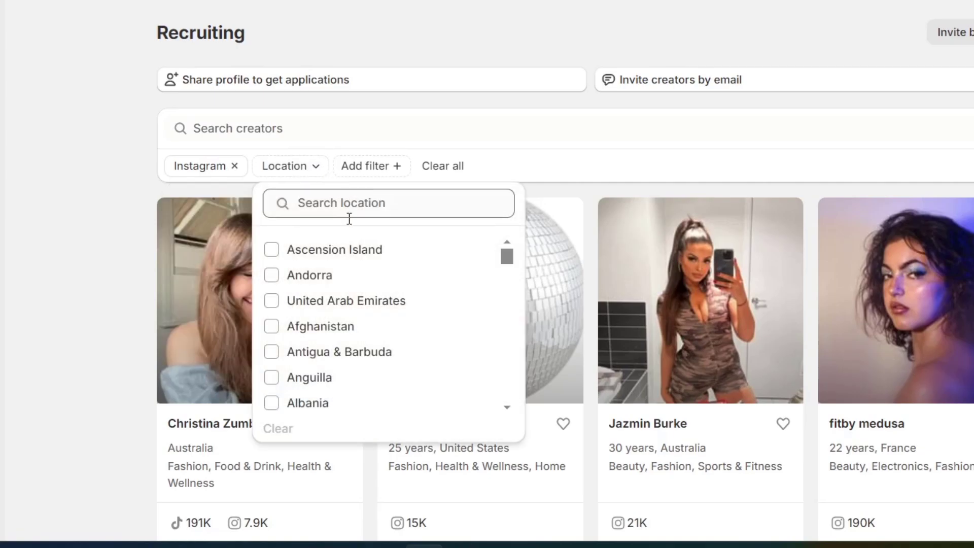
scroll("down", 3)
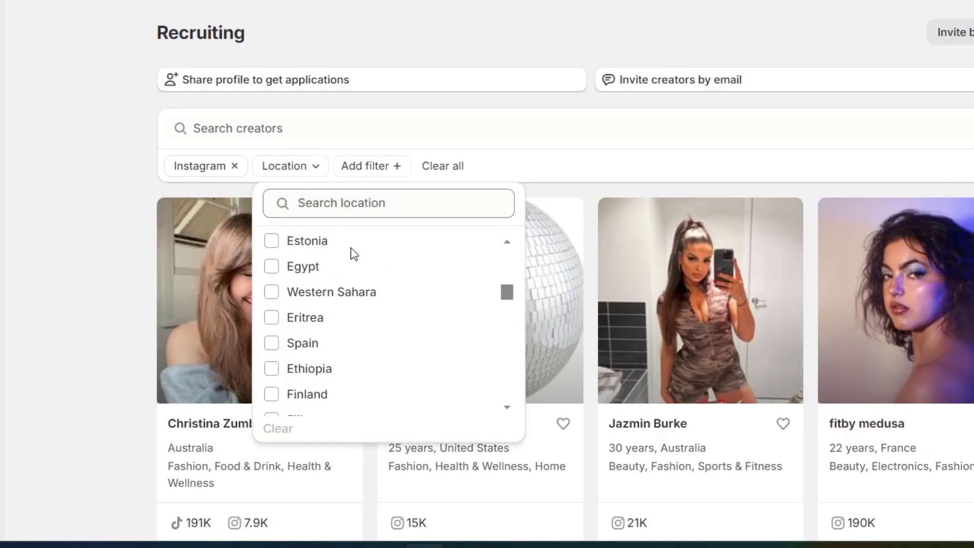
scroll("down", 3)
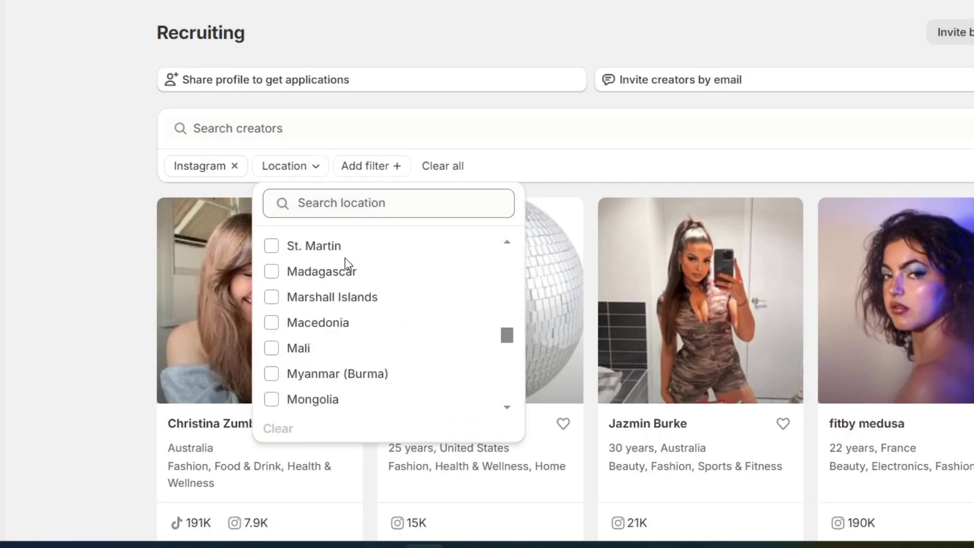
mouse_move(342, 297)
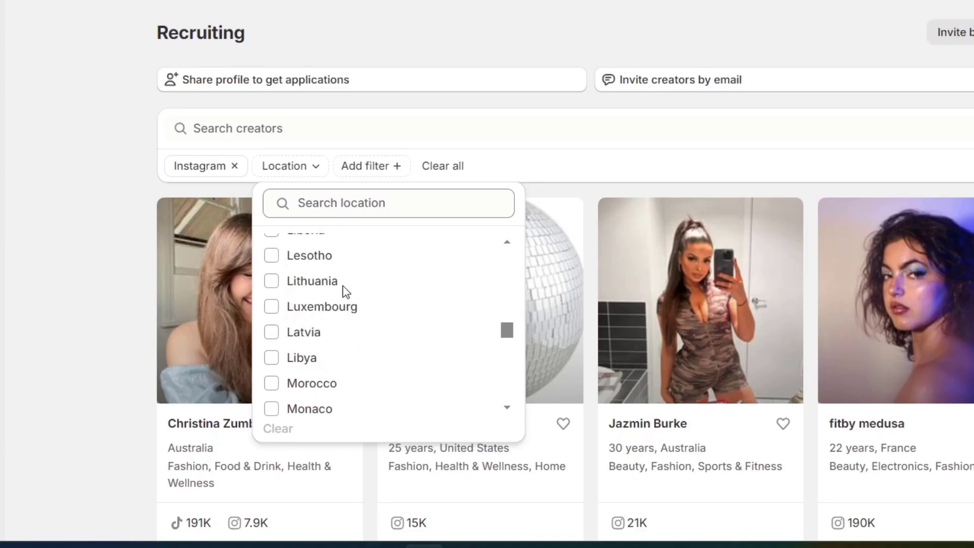
type("mexi")
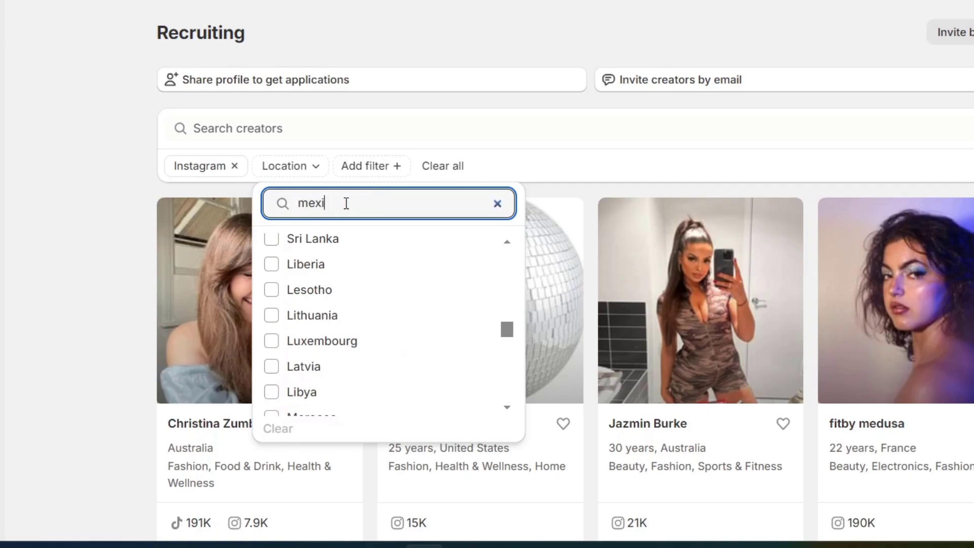
type("mexi")
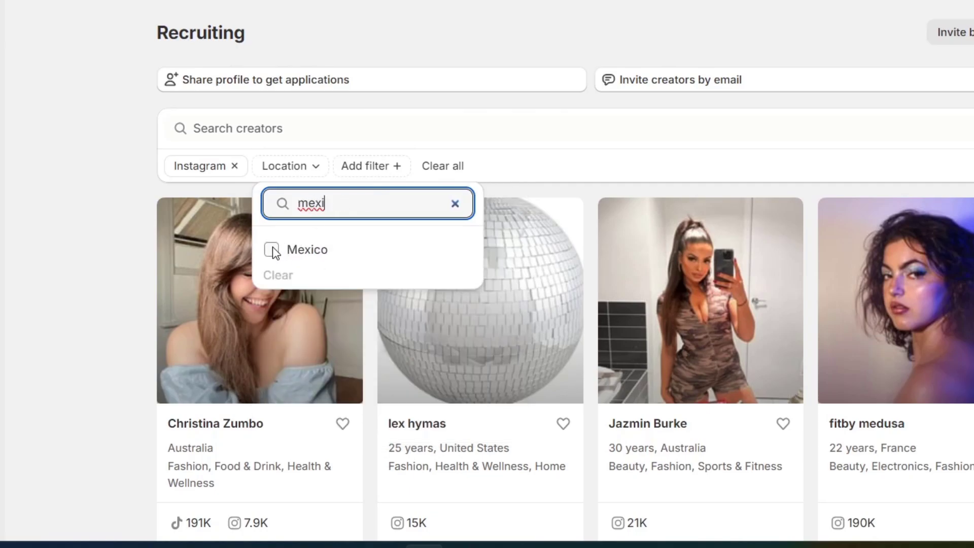
left_click(271, 250)
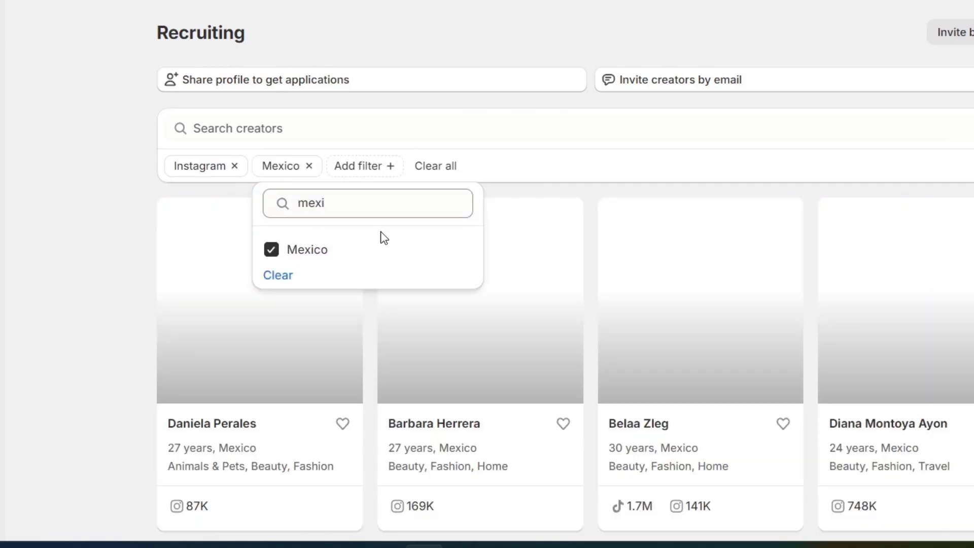
mouse_move(397, 225)
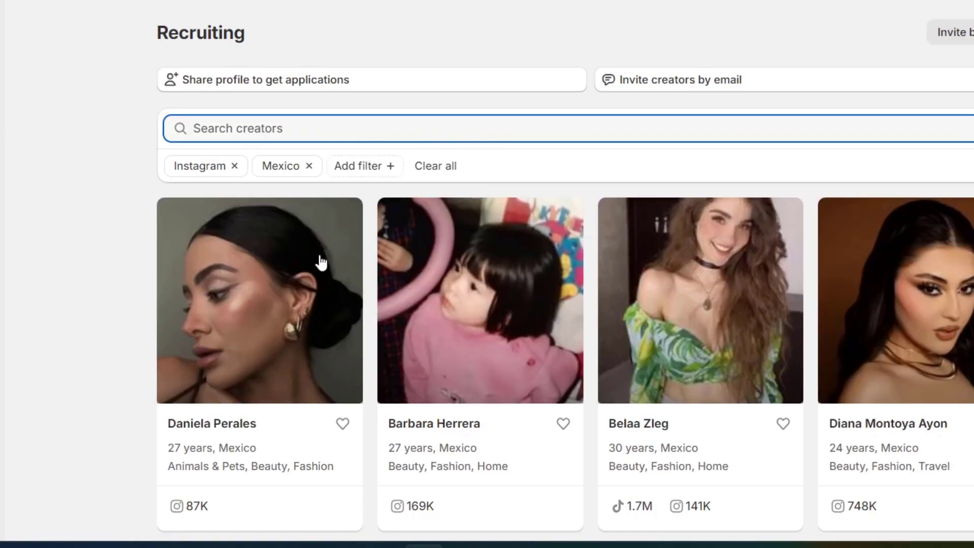
scroll("down", 3)
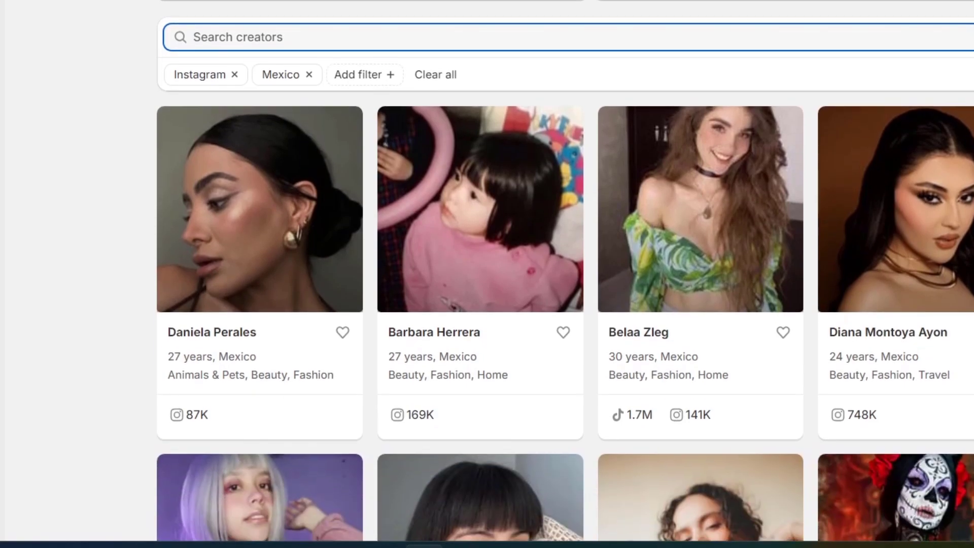
scroll("down", 3)
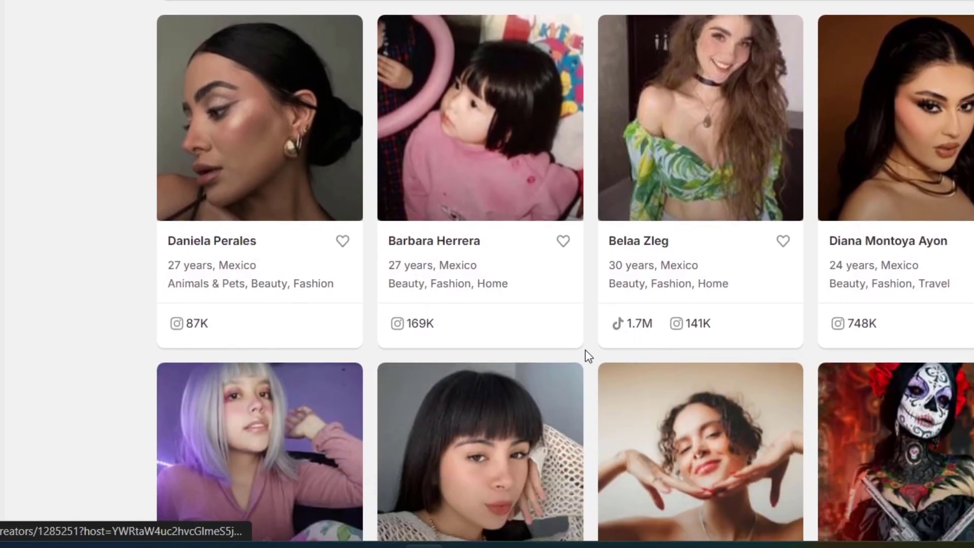
scroll("down", 3)
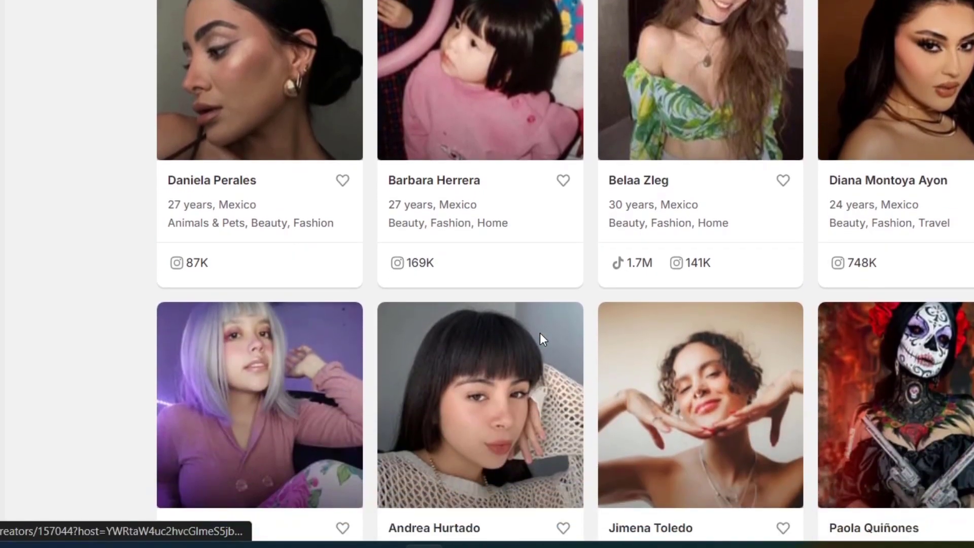
scroll("down", 3)
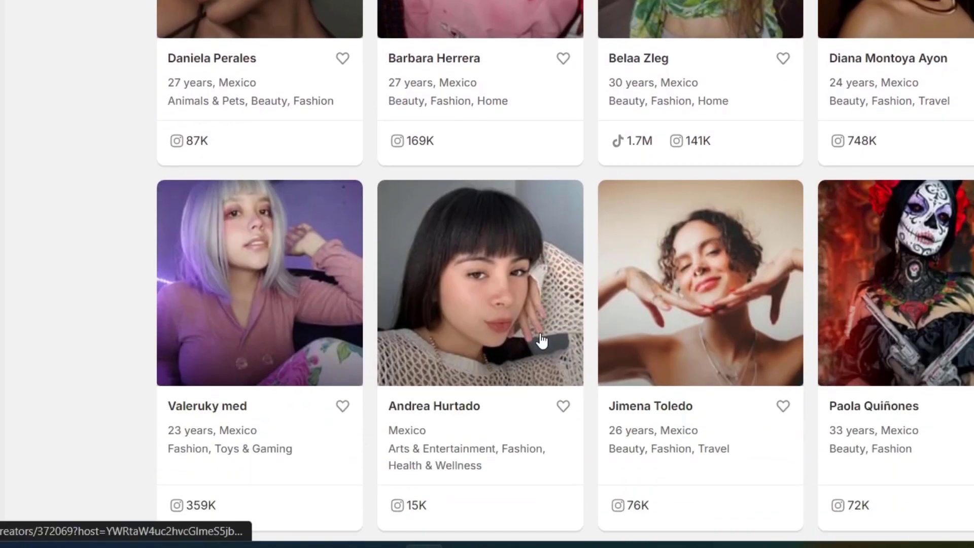
scroll("down", 3)
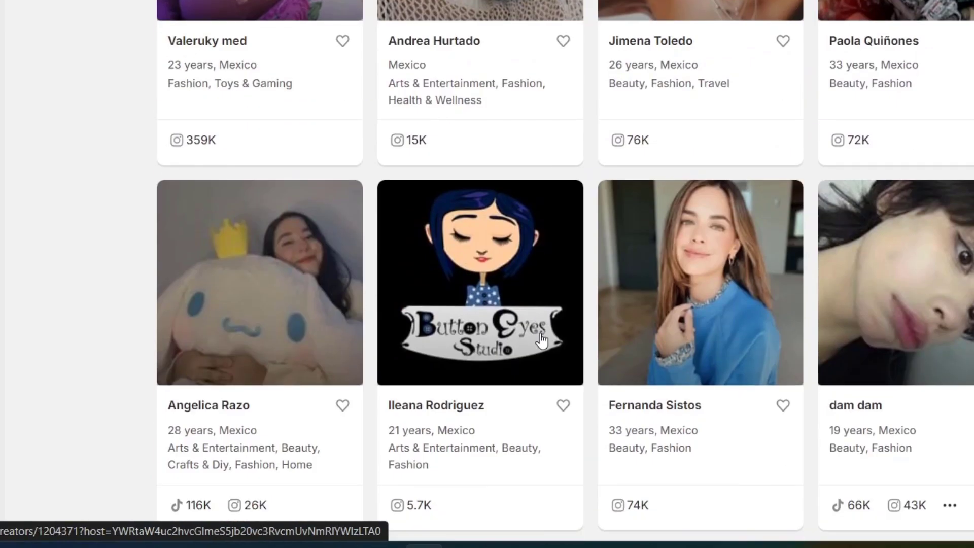
scroll("down", 3)
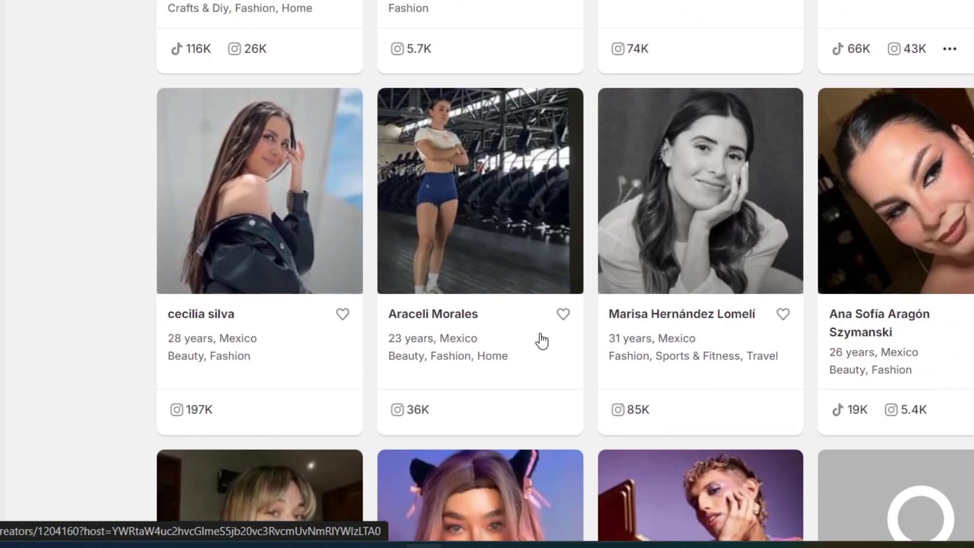
scroll("down", 3)
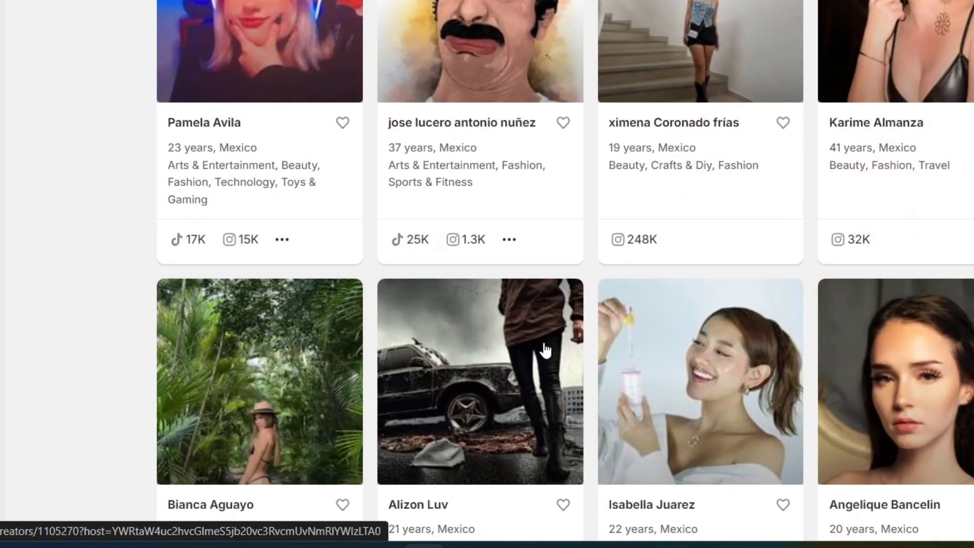
scroll("down", 3)
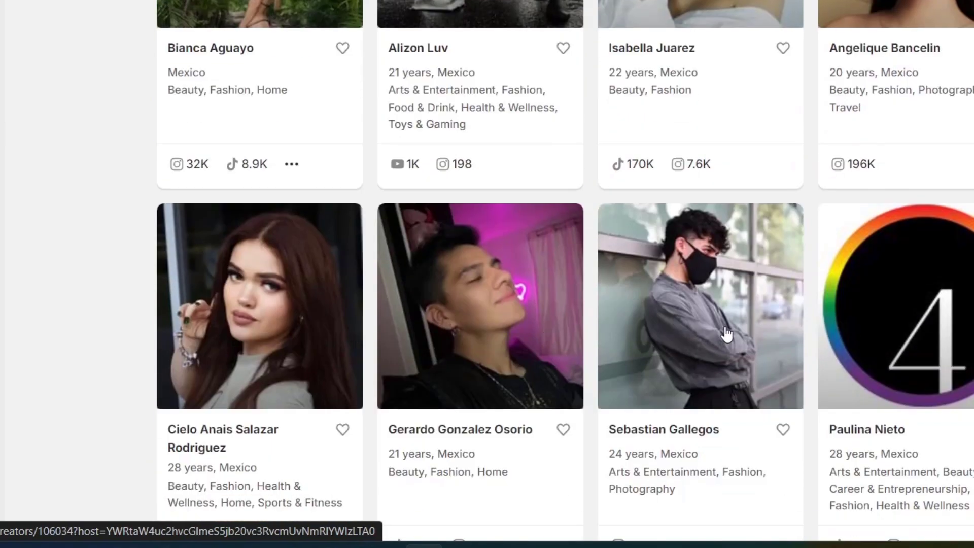
left_click(699, 306)
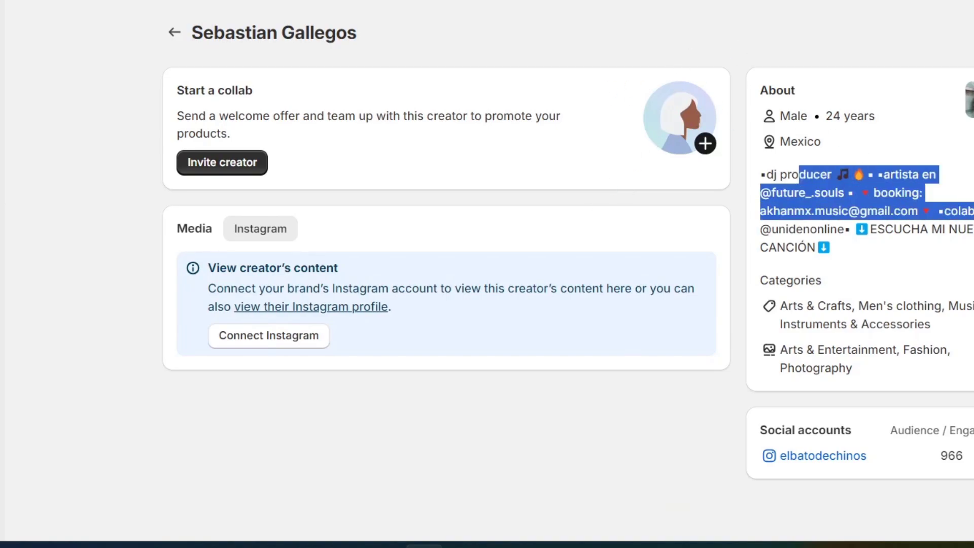
mouse_move(875, 368)
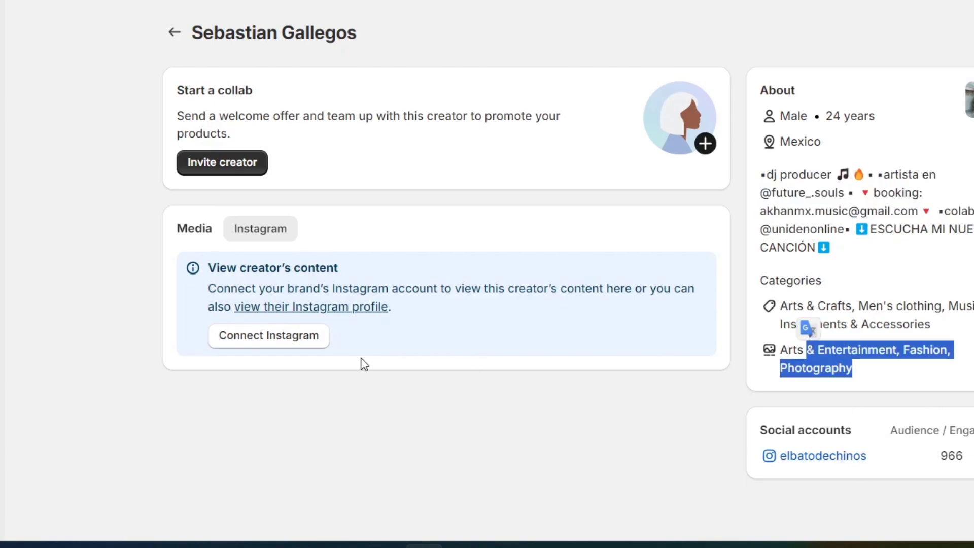
mouse_move(214, 192)
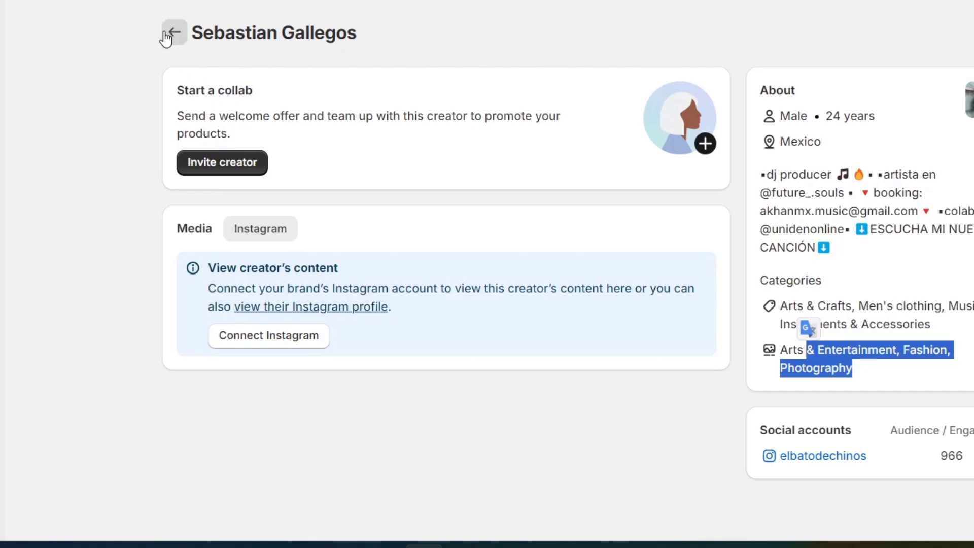
Step: Return to the Recruiting list filtered to Instagram creators in Mexico and check the Audience filter option
left_click(173, 32)
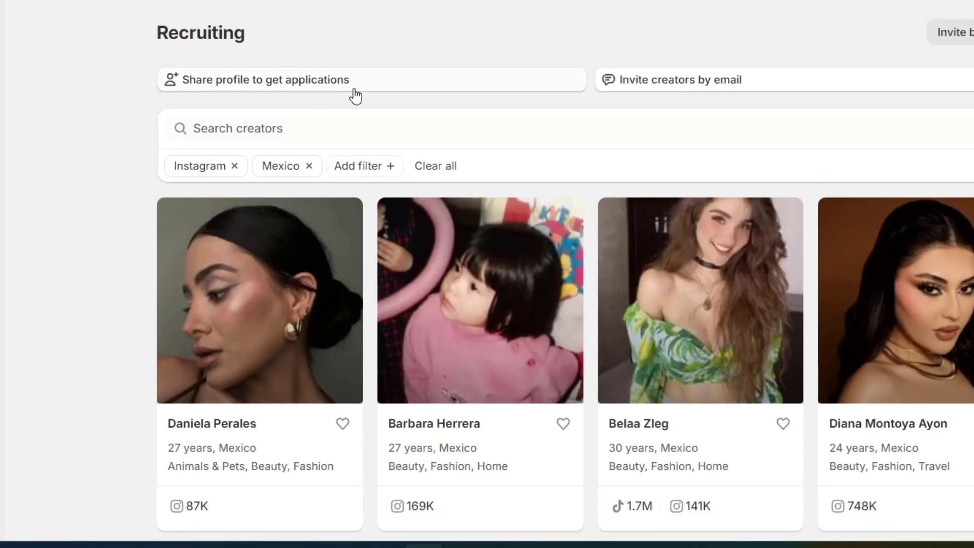
mouse_move(380, 97)
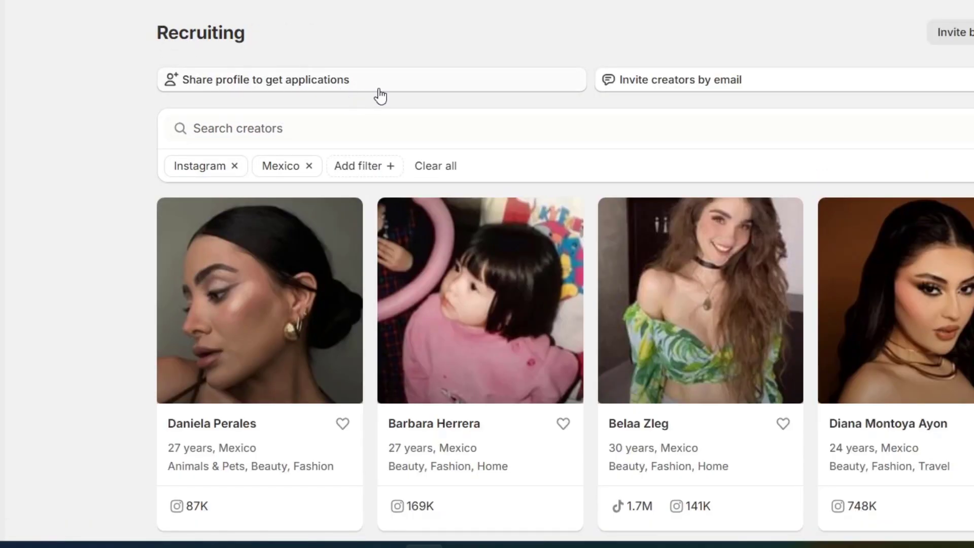
scroll("down", 3)
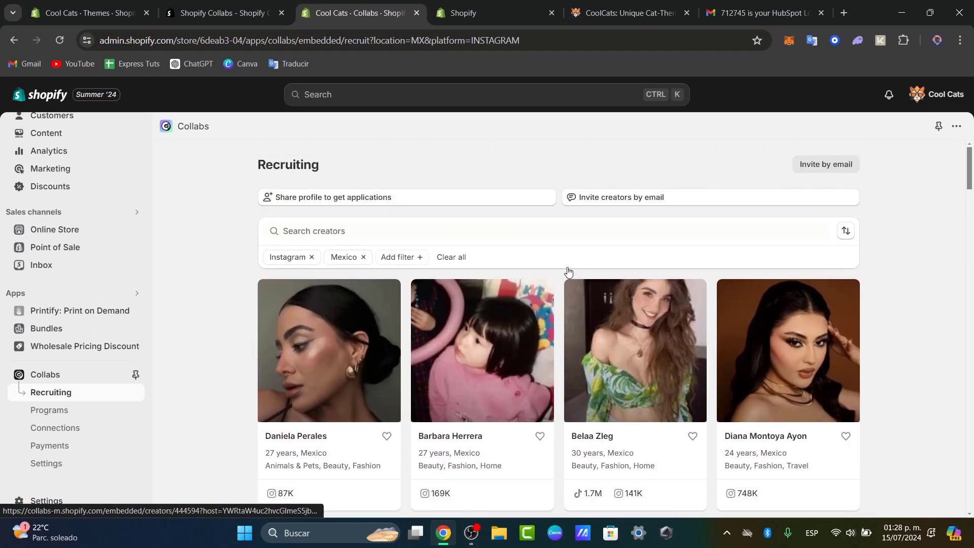
left_click(401, 256)
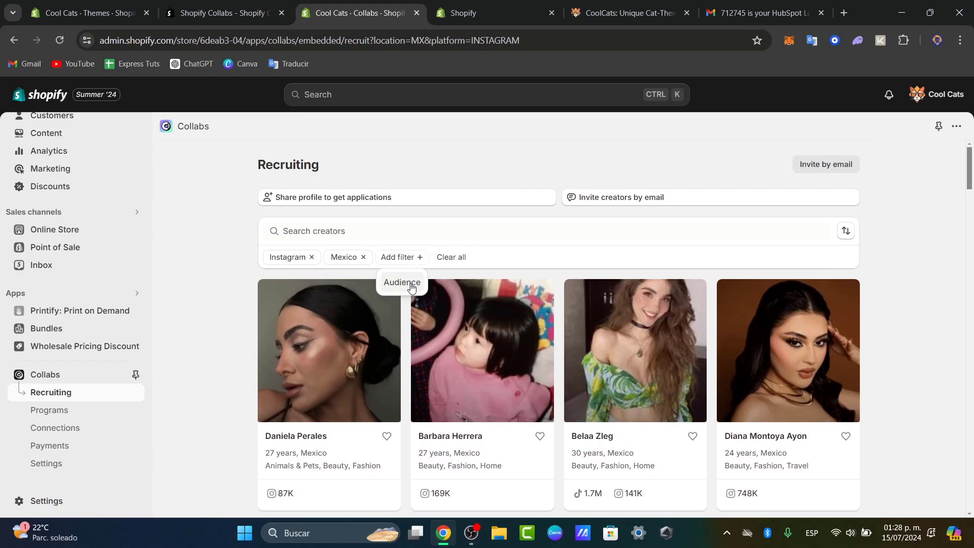
left_click(402, 282)
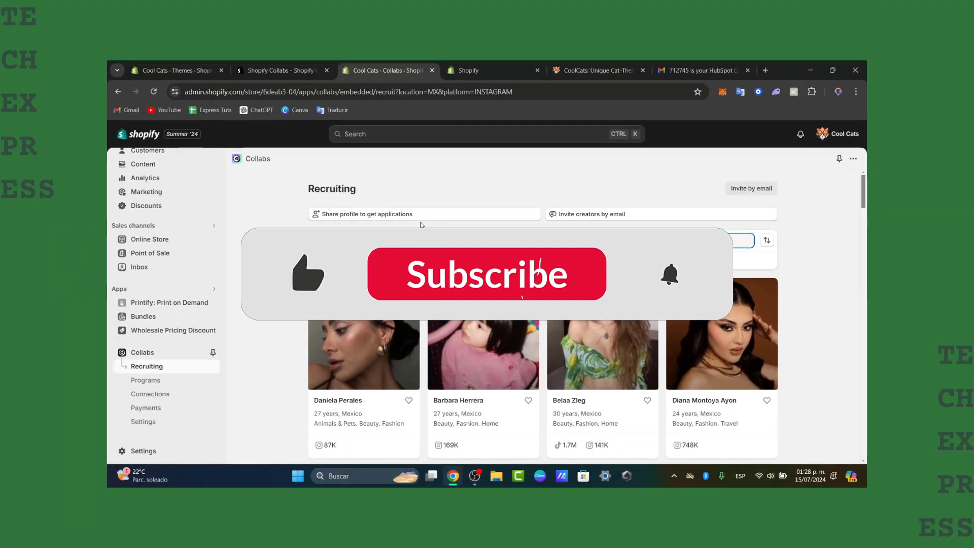
Step: Switch to the other admin browser tab showing the Shopify Flow template install prompt
left_click(462, 70)
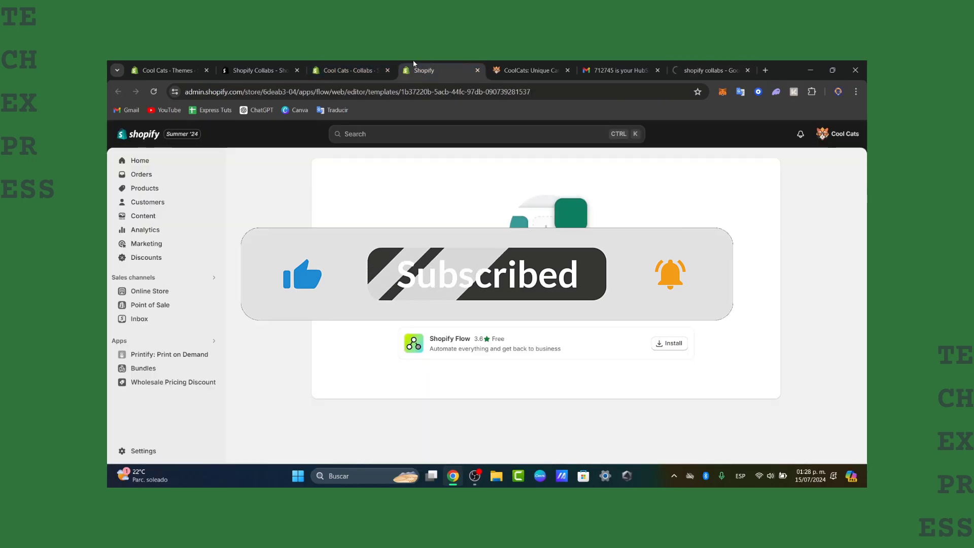